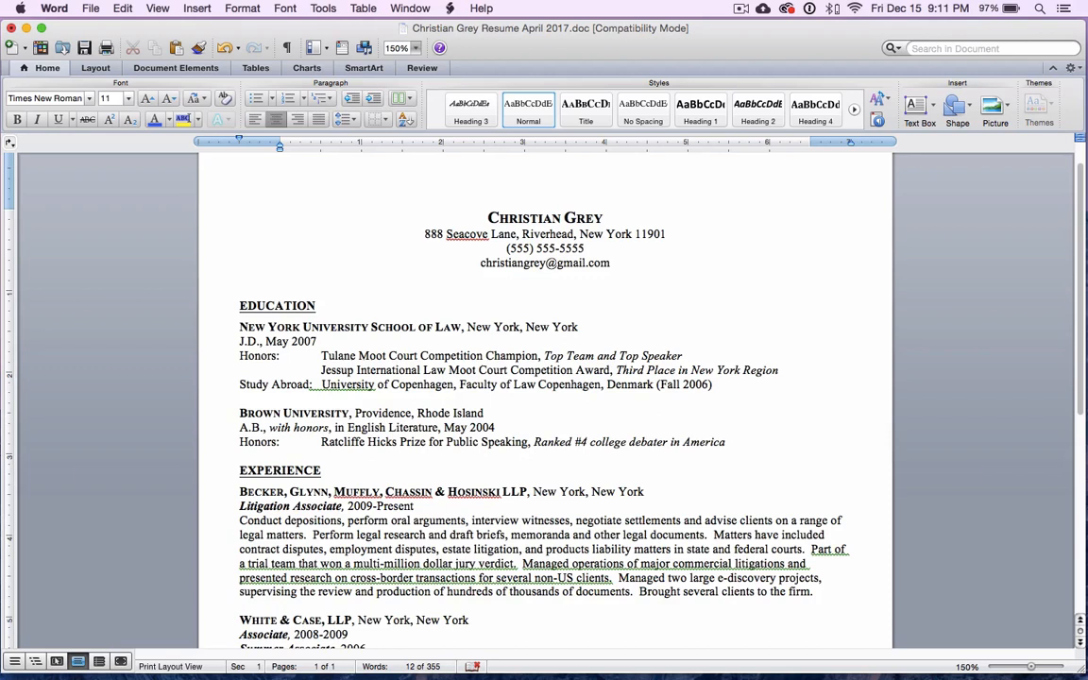
- Delete the street address line and join email, phone and New York, NY with | separators
click(613, 262)
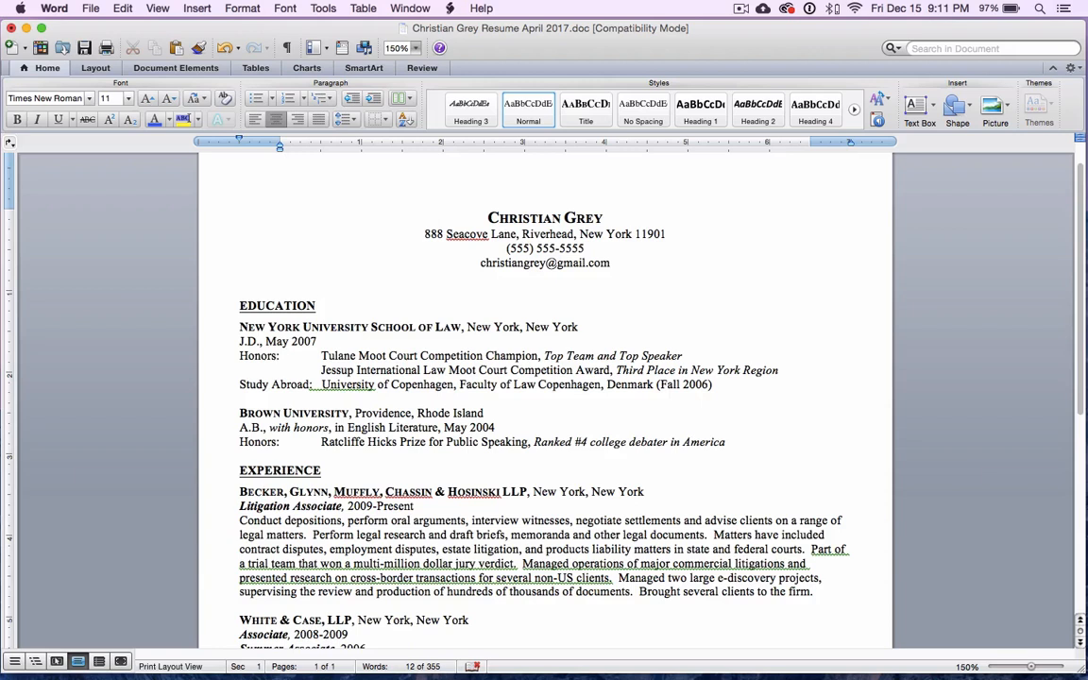
click(610, 263)
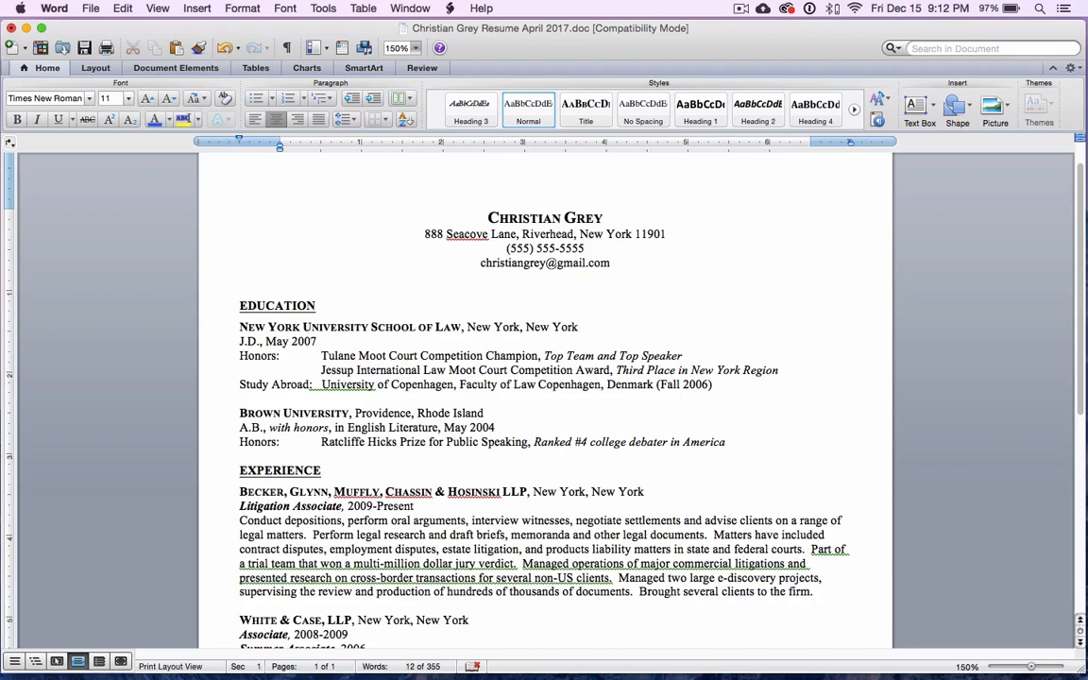
click(610, 263)
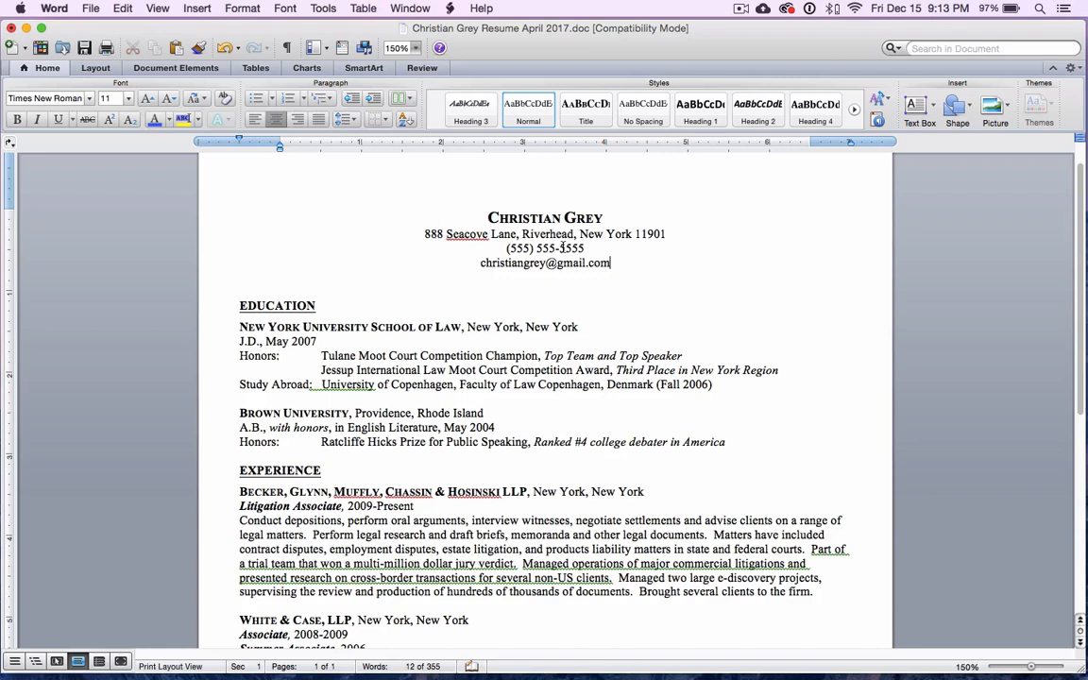
click(545, 250)
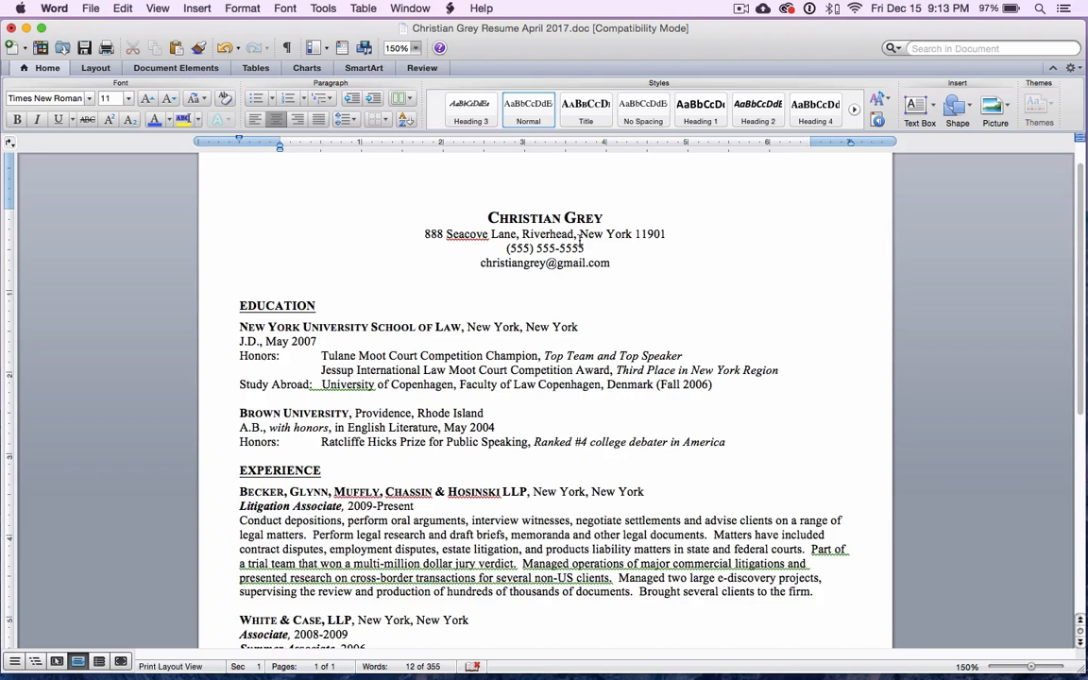
drag(423, 235, 578, 234)
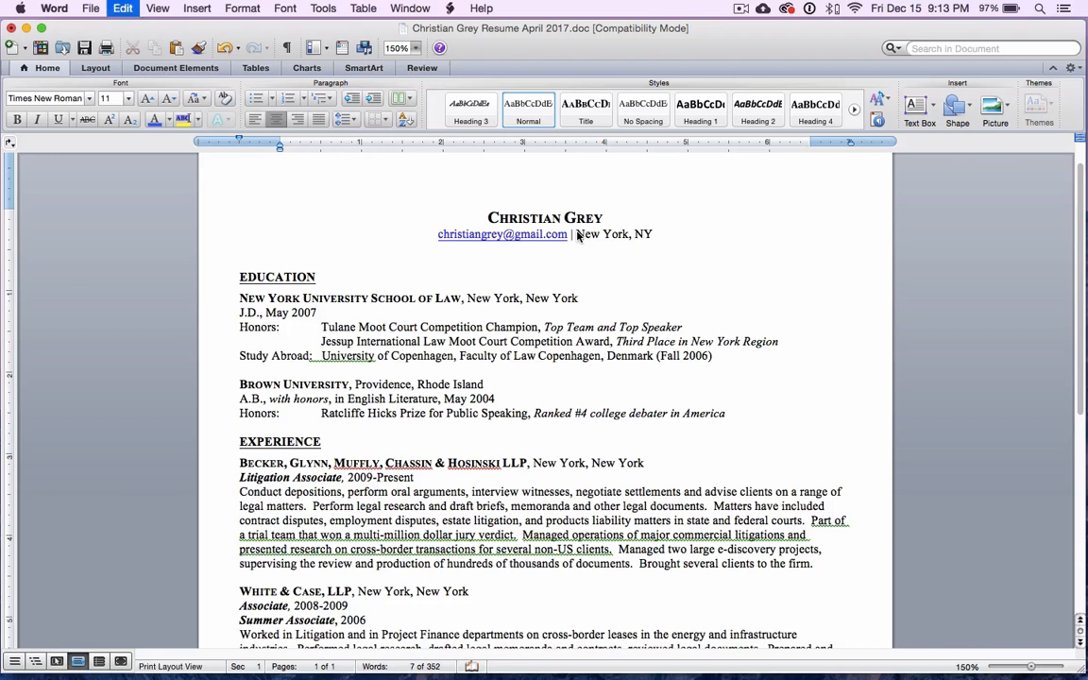
right_click(503, 234)
text((555) 555-5555| )
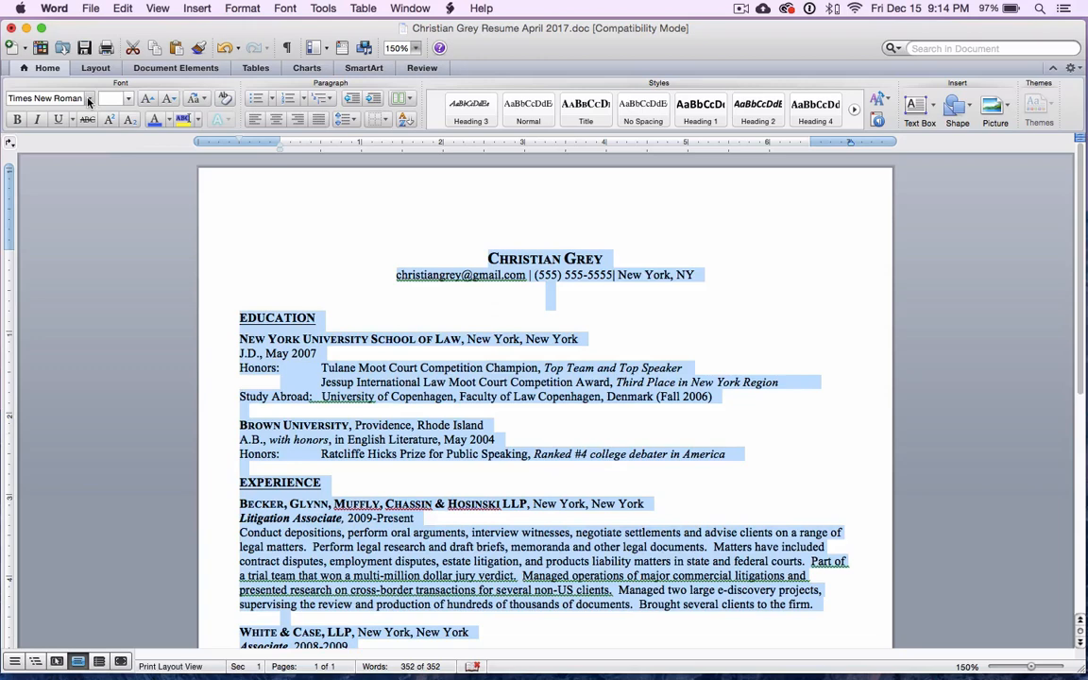
- Set the whole selected resume in Arial at size 10
click(91, 98)
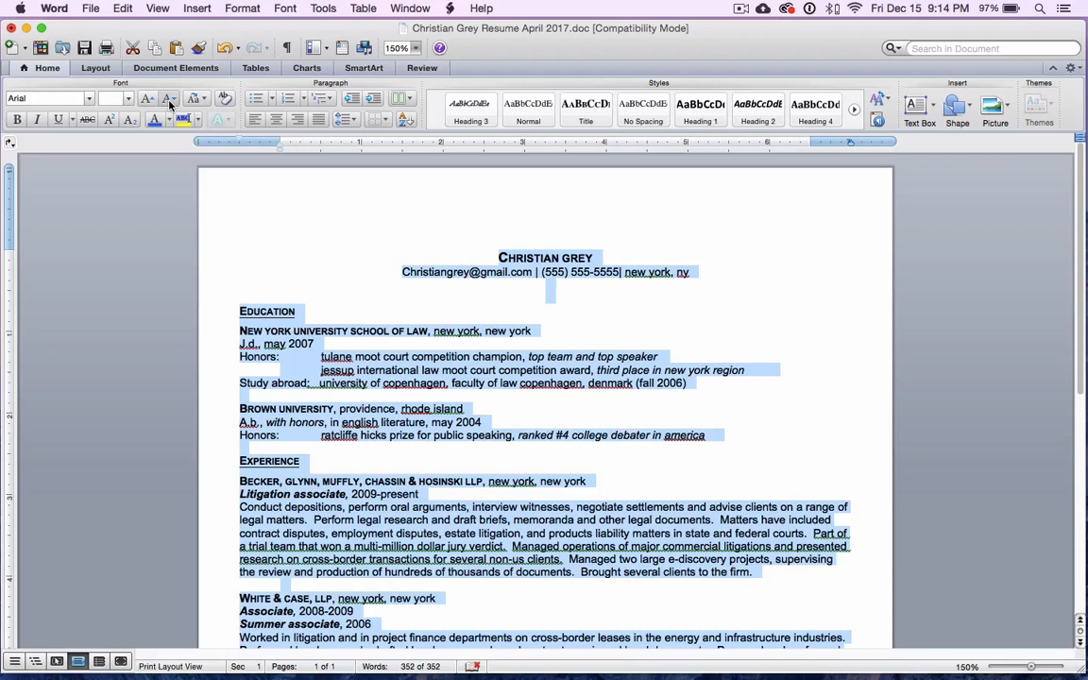
click(192, 99)
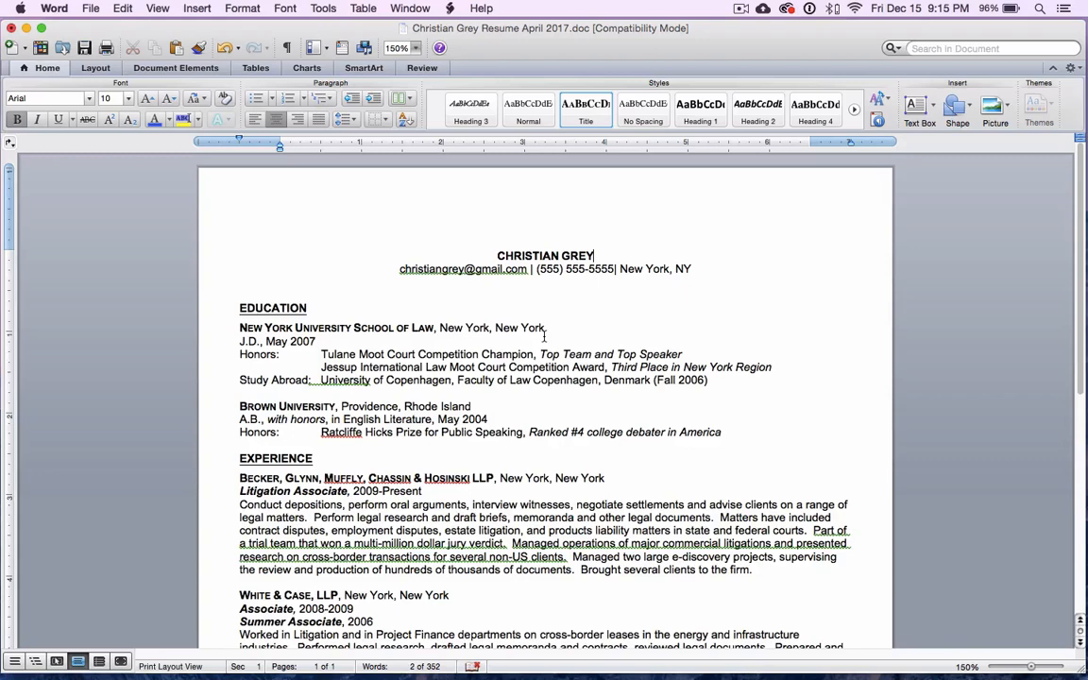
scroll(down, 3)
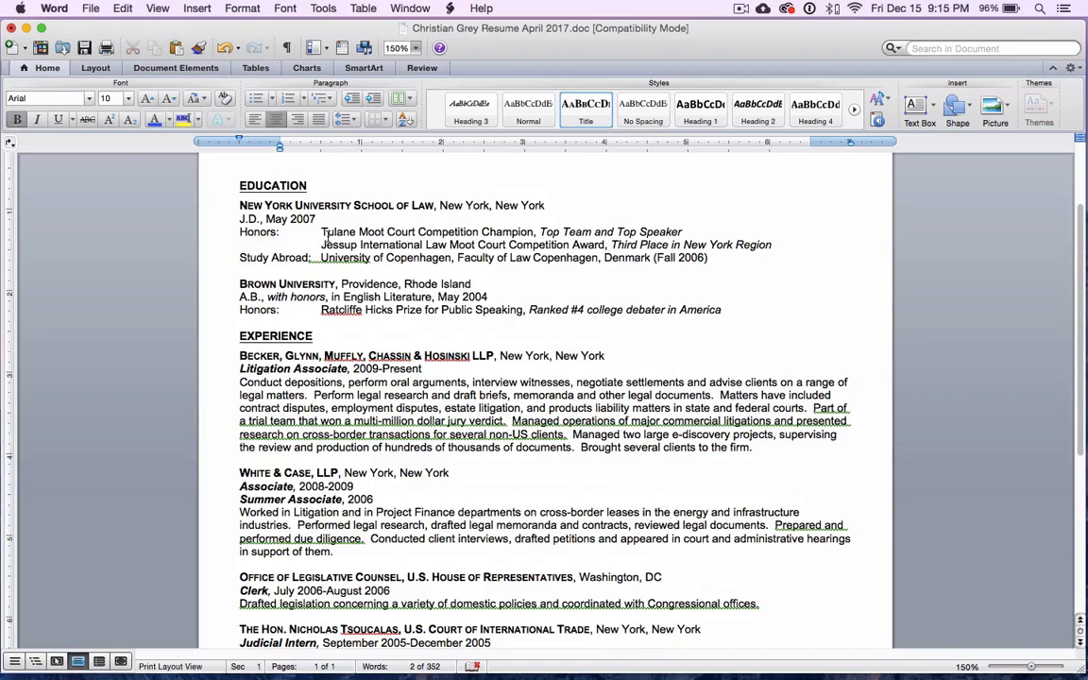
scroll(down, 3)
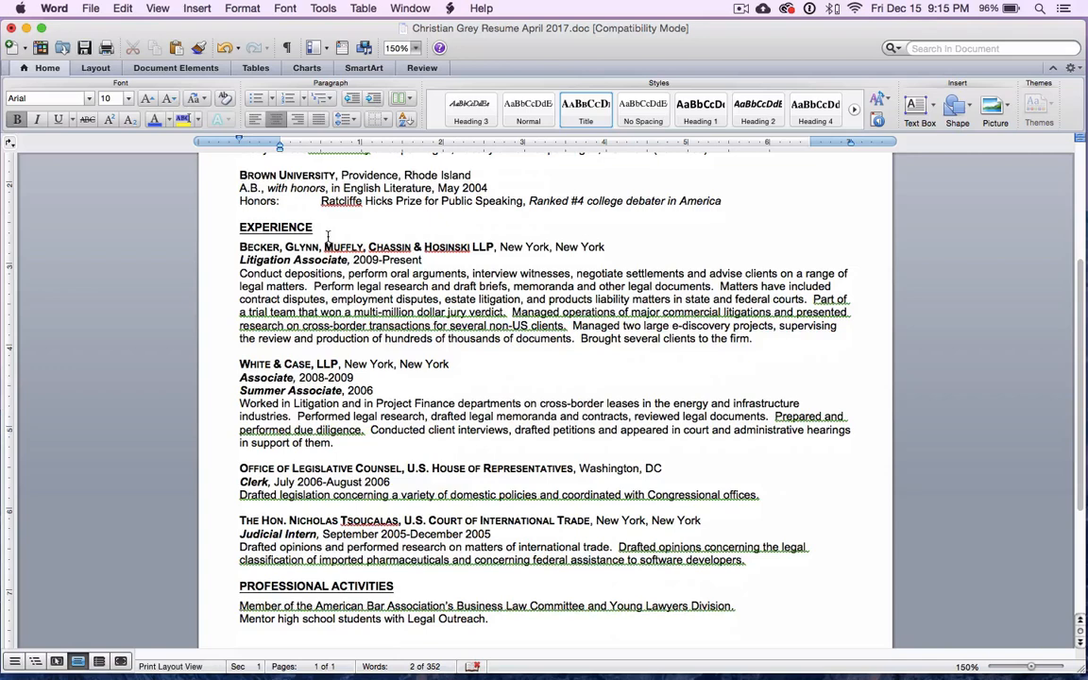
scroll(down, 3)
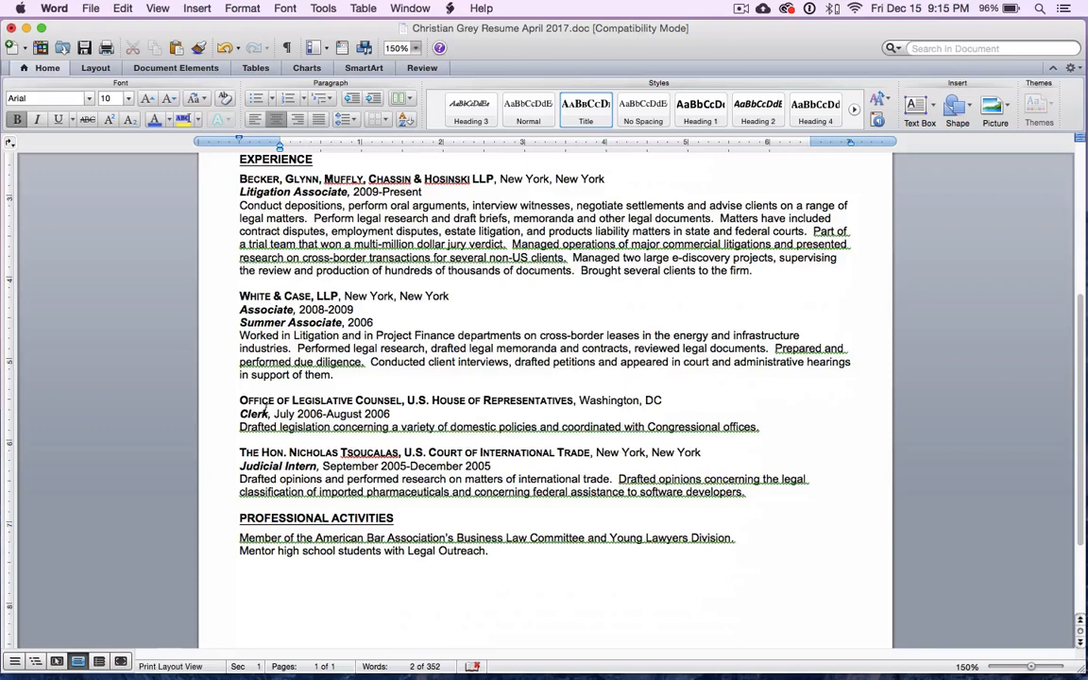
scroll(down, 3)
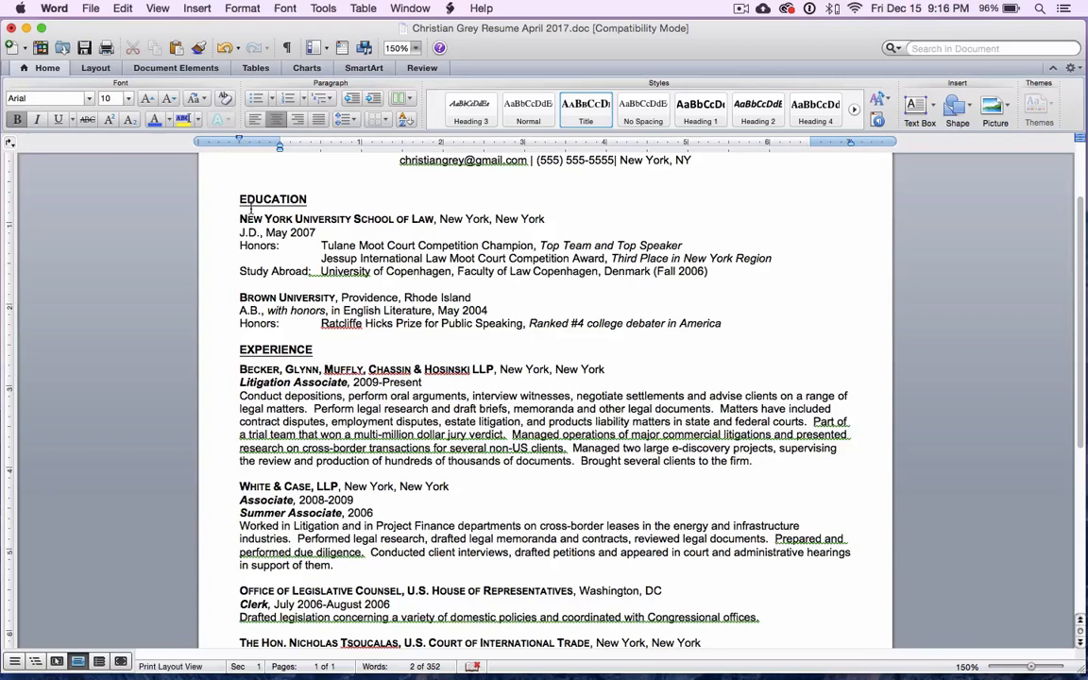
scroll(down, 3)
text(WHI)
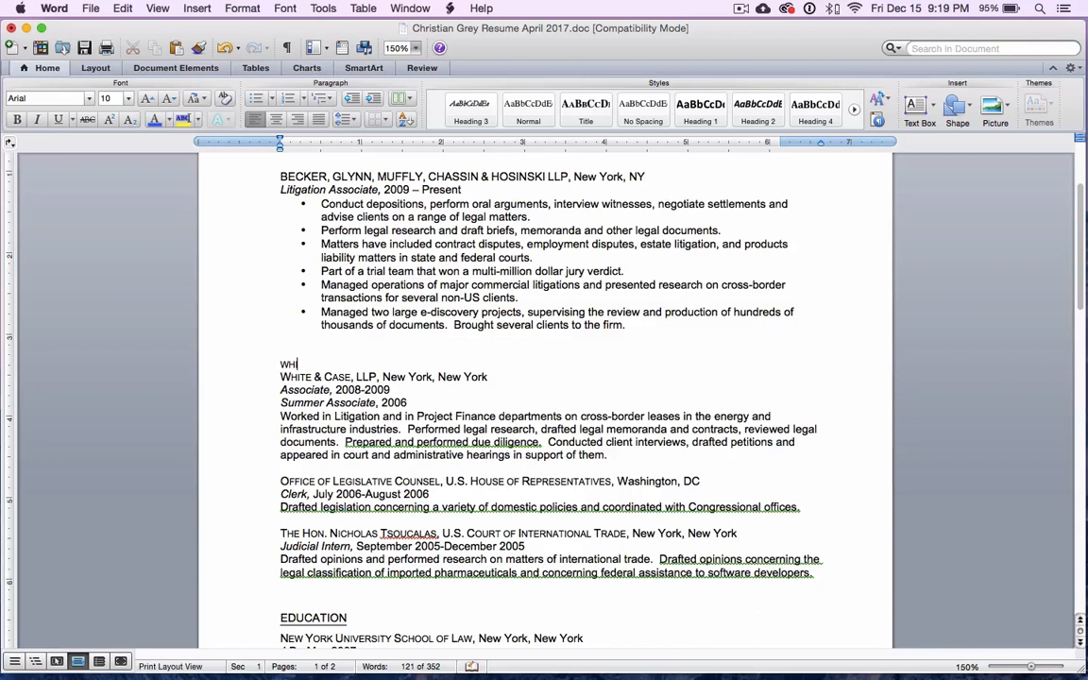
- Retype the 'WHITE & CASE, LLP,' heading with its titles and dates on one line
text(BECKER, GLY)
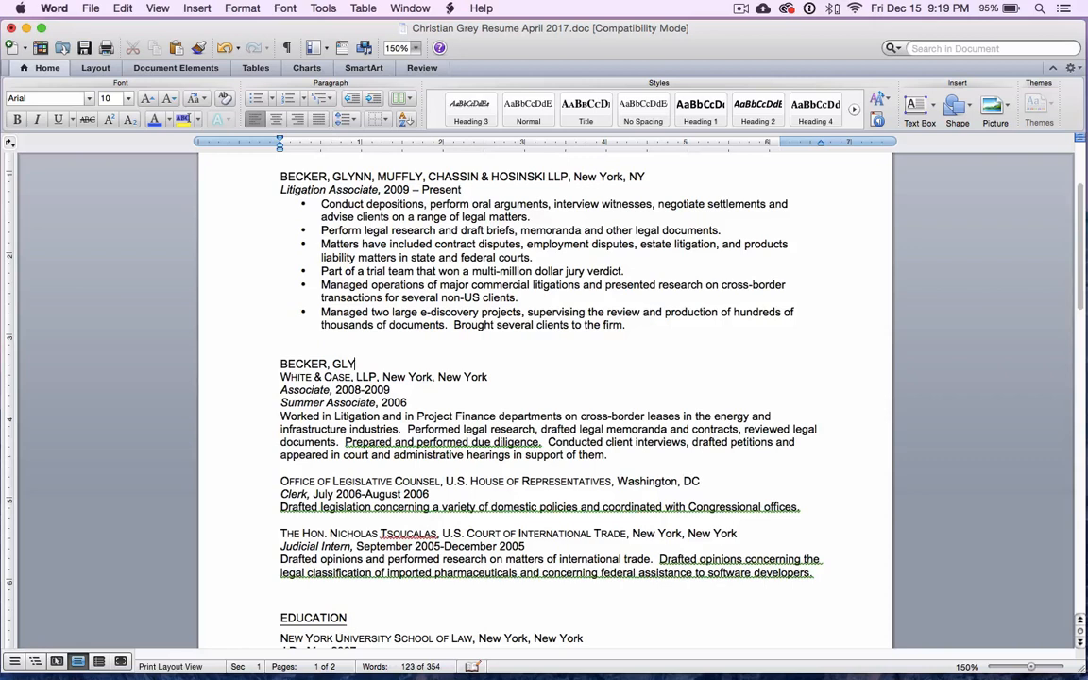
text(WHITE & CASE, LLP, New York, New York)
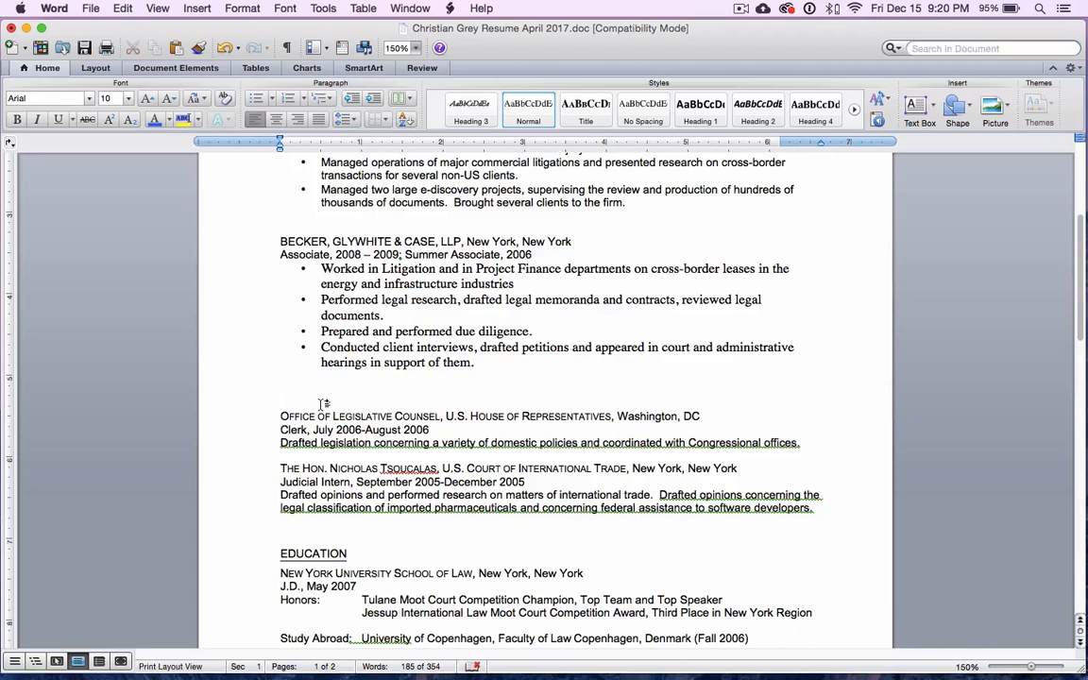
- Begin the legislative entry with a 'U.S.' House of Representatives heading
click(302, 404)
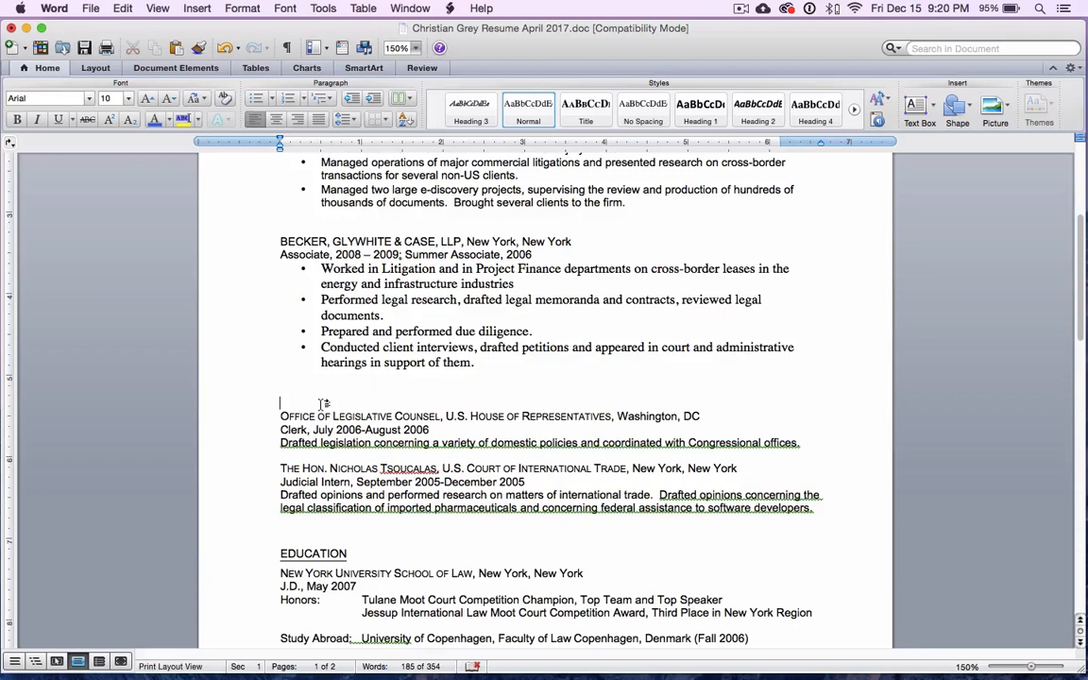
text(U.S.)
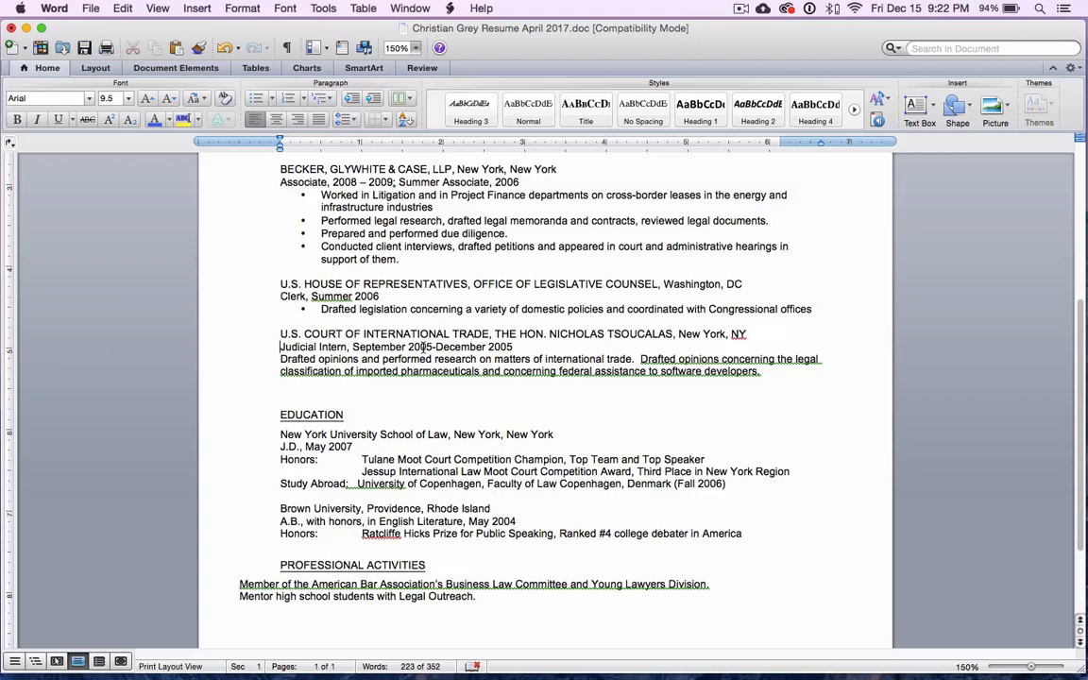
- Date the Court of International Trade internship 'Fall 2005'
text(Fall 2005)
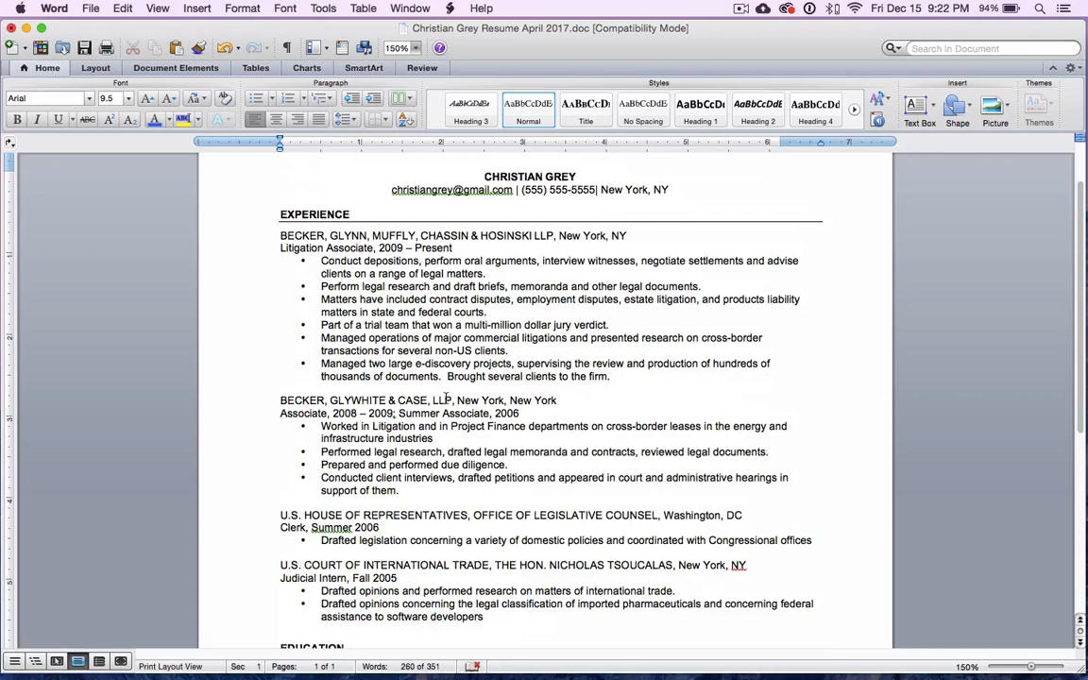
- Move down to the Education and Professional Activities sections to capitalise schools and bullet activities
scroll(down, 3)
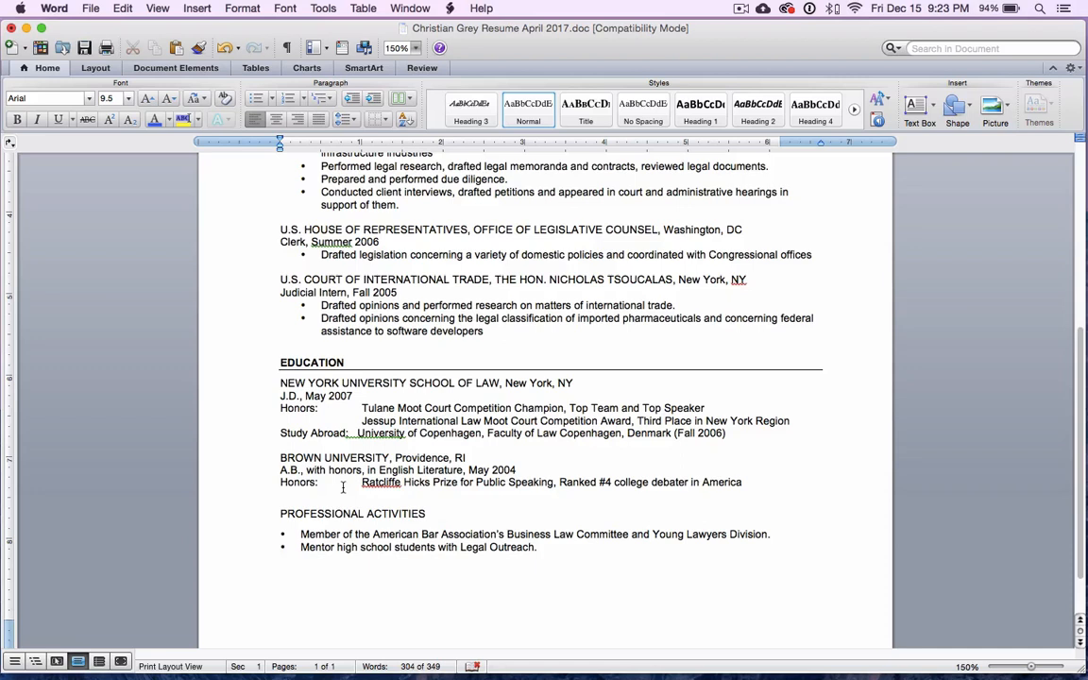
mouse_move(325, 424)
text(Office of Legisl)
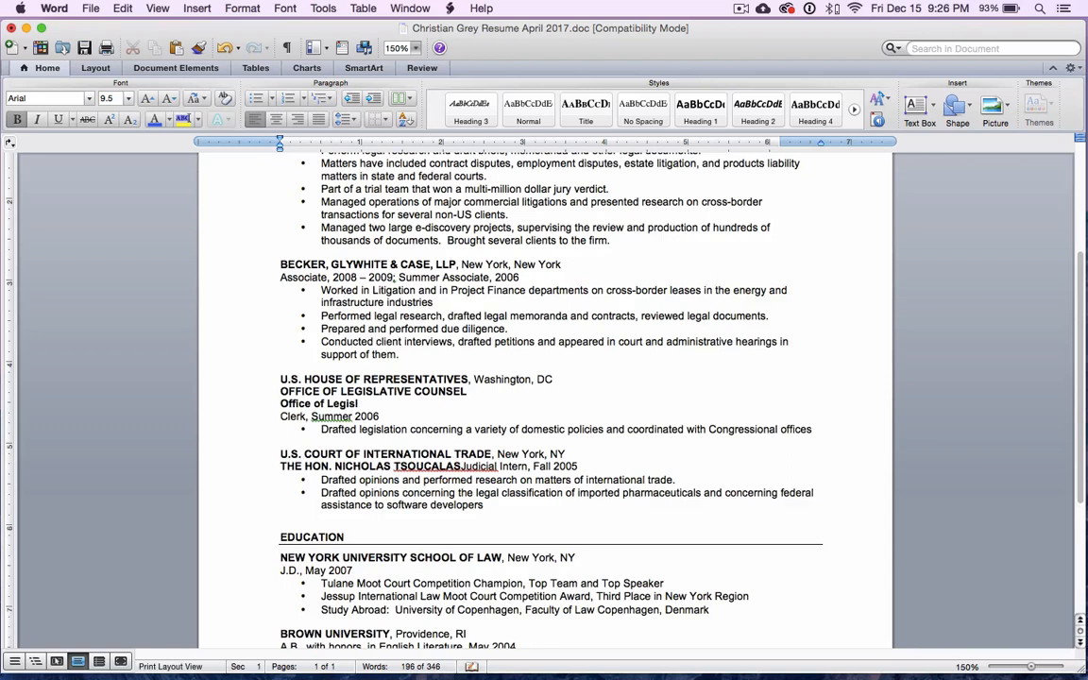
- Retype the Legislative Counsel line as 'Office of Legislative Counsel, Clerk, Summer 2006' in sentence case
text(ative Counsel, Clerk, Summer 2006)
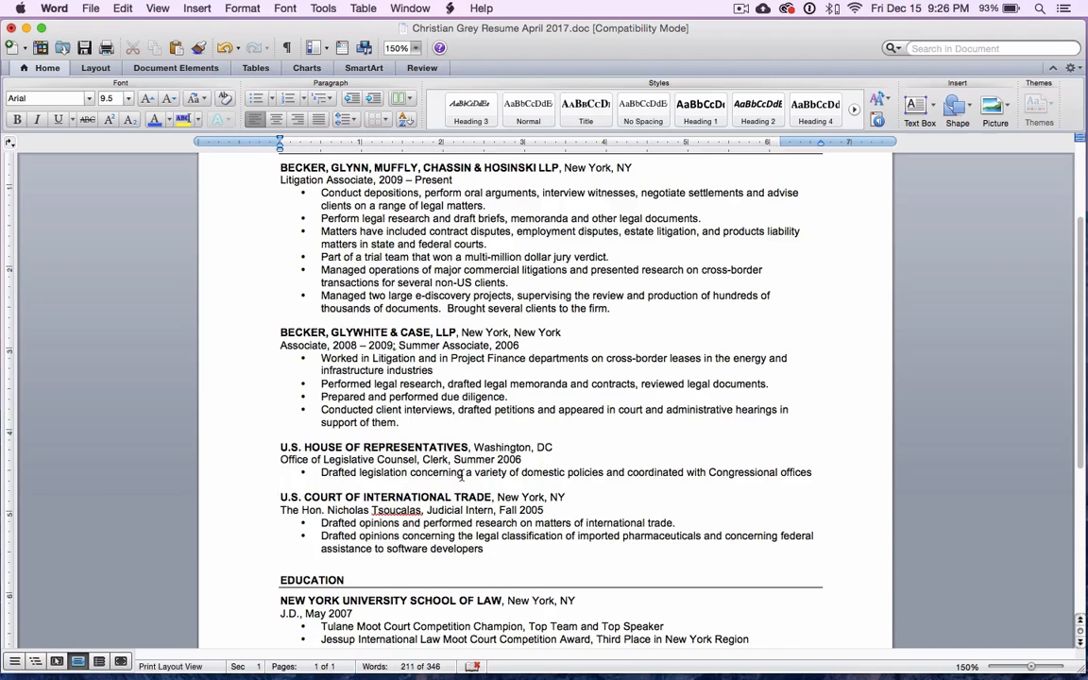
scroll(down, 3)
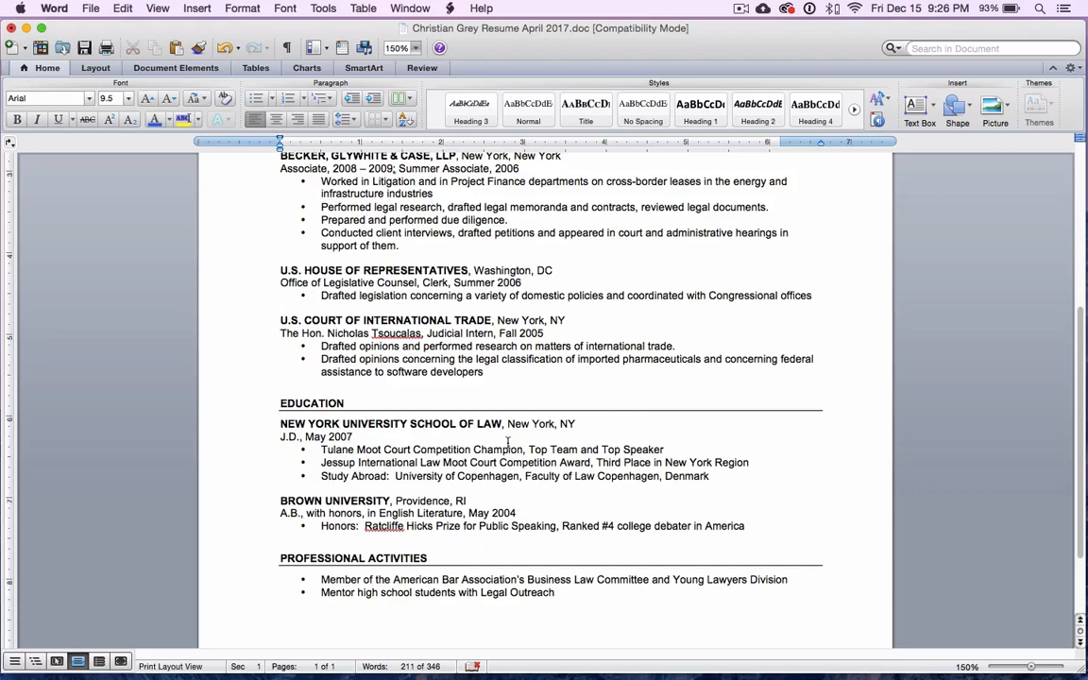
scroll(down, 3)
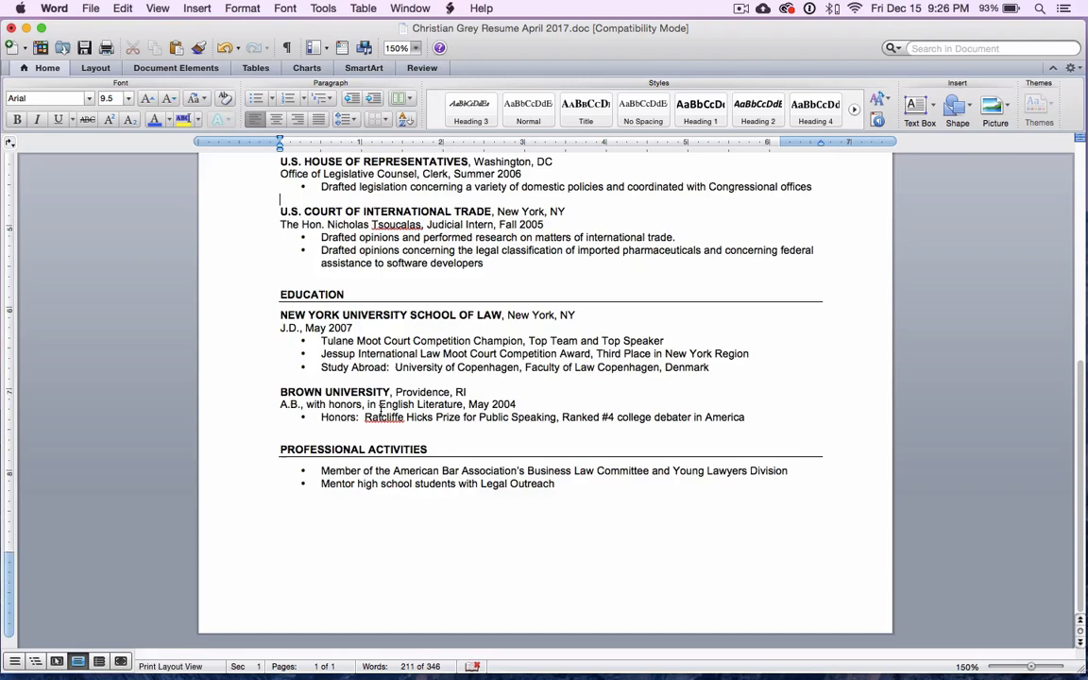
scroll(up, 3)
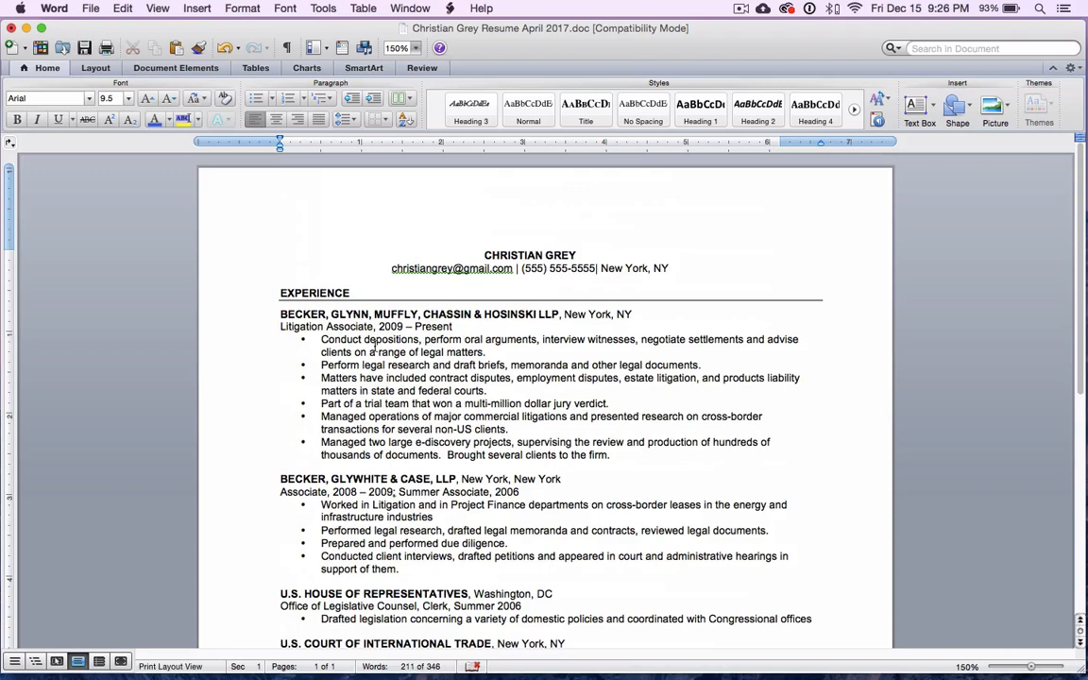
scroll(down, 3)
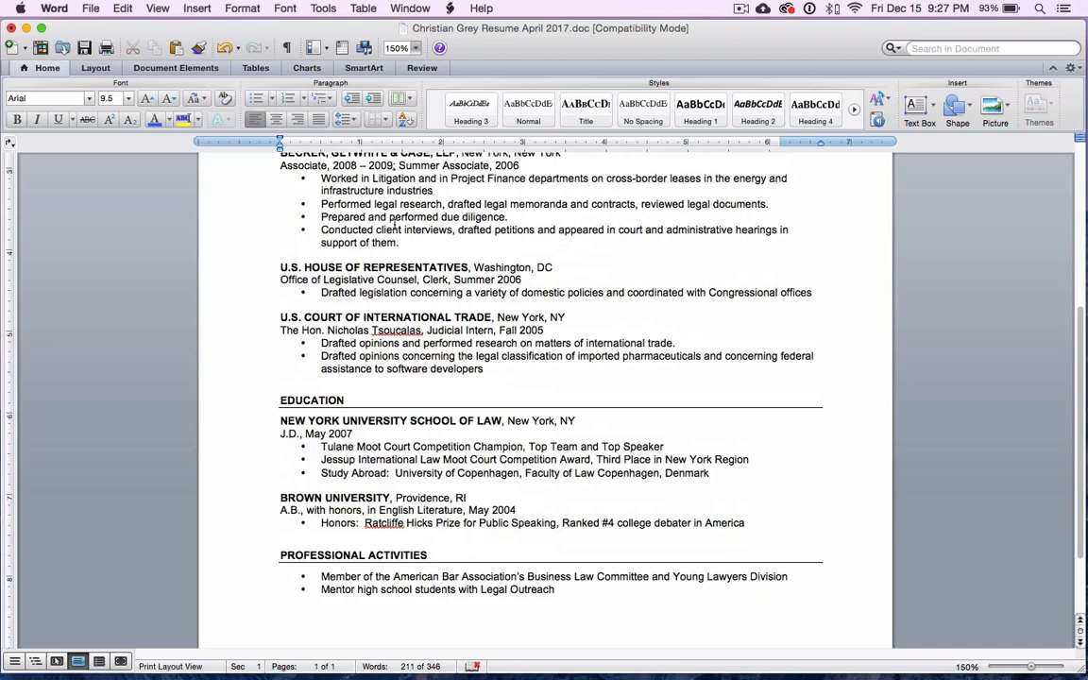
scroll(up, 3)
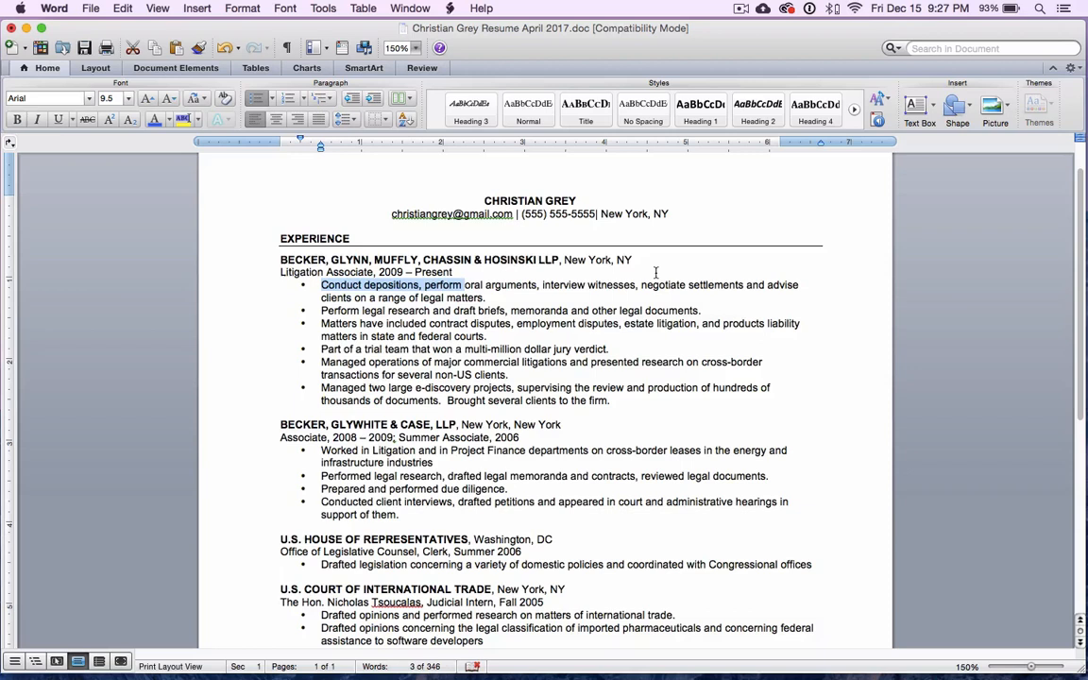
- Edit the first Becker bullet to merge depositions, oral arguments, witnesses and settlements into one sentence
click(639, 284)
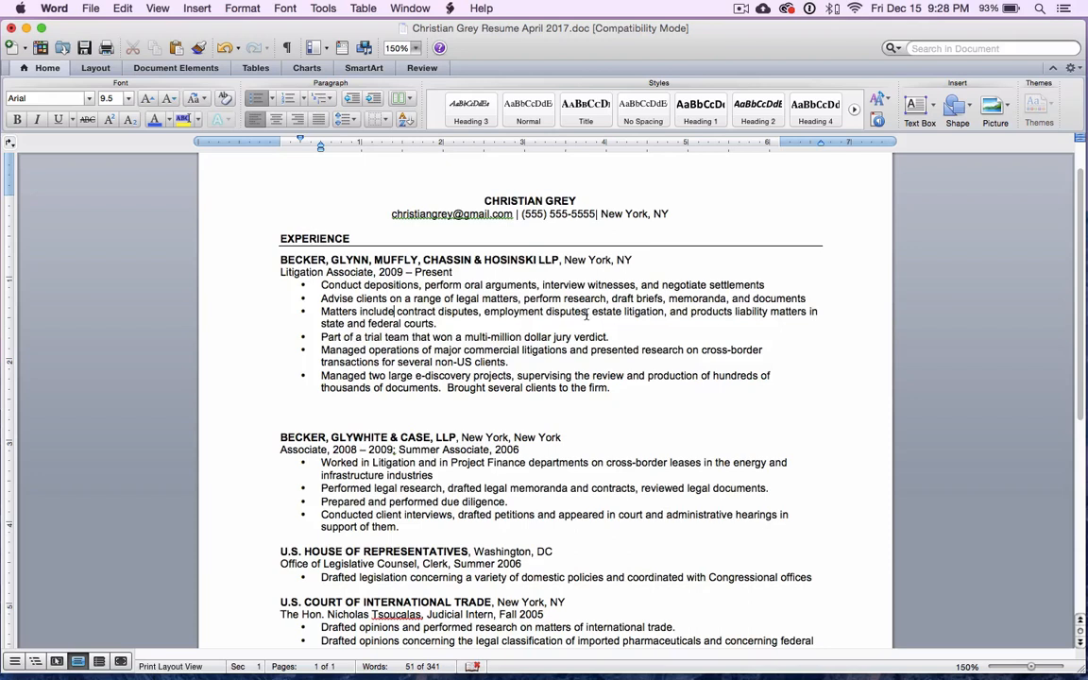
mouse_move(723, 332)
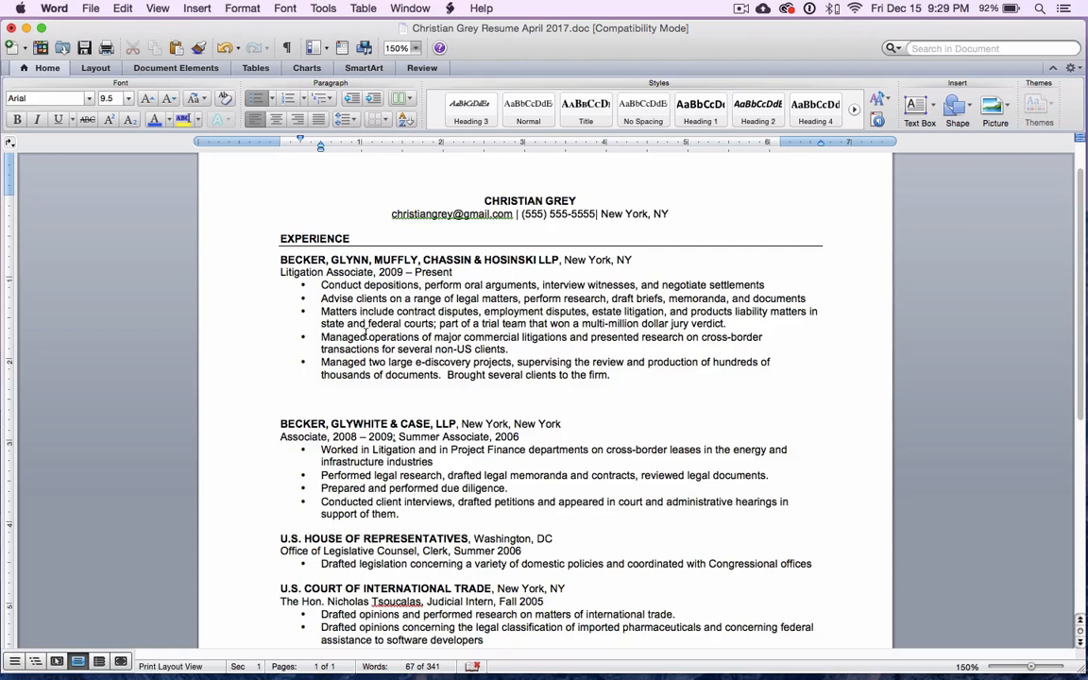
double_click(385, 337)
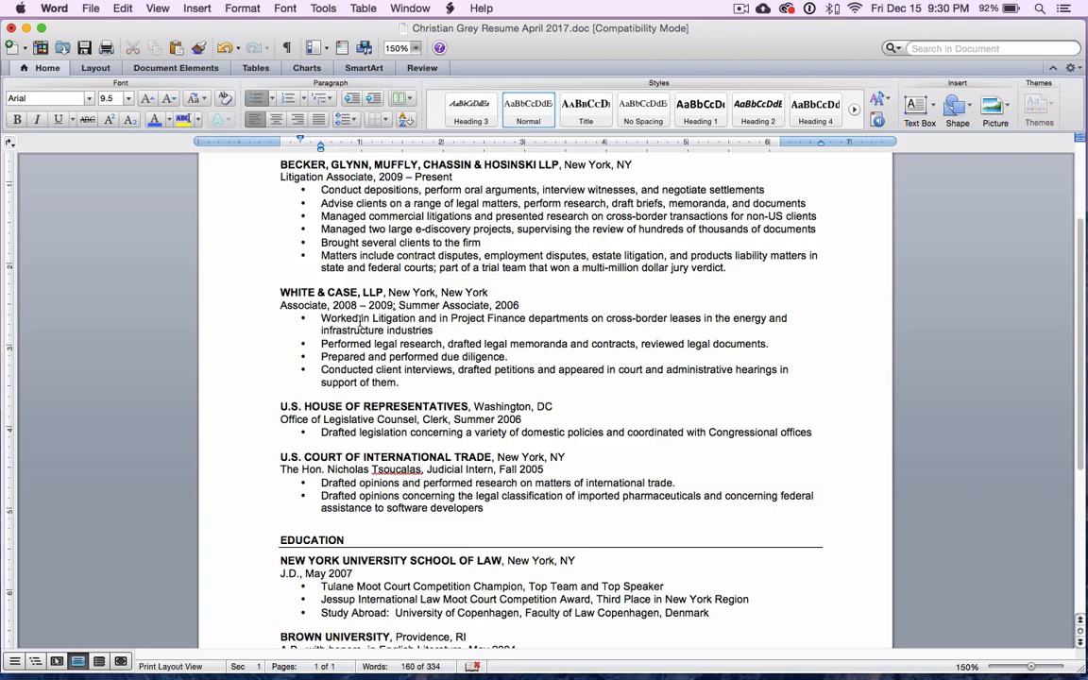
mouse_move(363, 317)
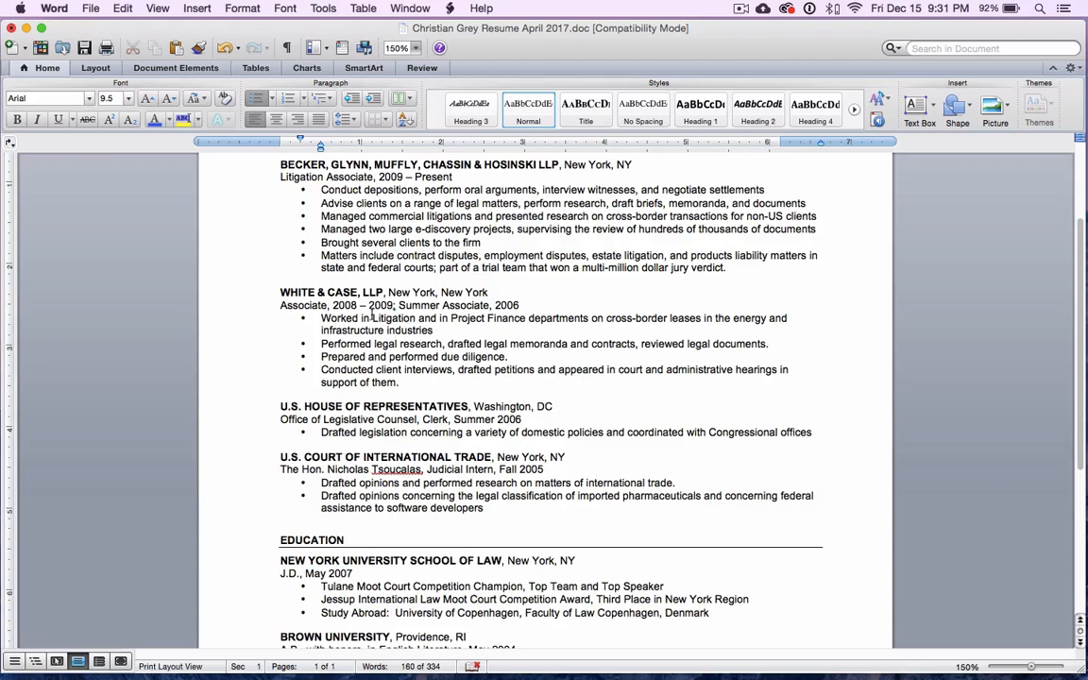
- Select a word in the bullets to move the Matters bullet above the clients bullet
double_click(548, 318)
text(, resulting in increase of XX )
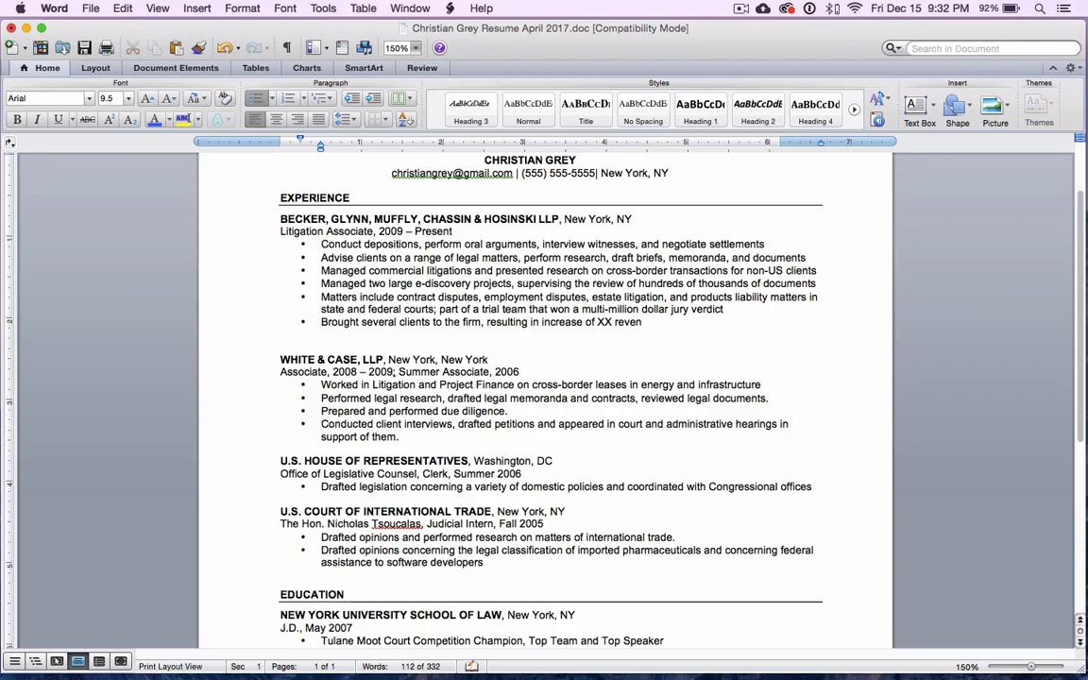
- End the clients bullet with ', resulting in increase of XX revenue per year'
text(revenue per year)
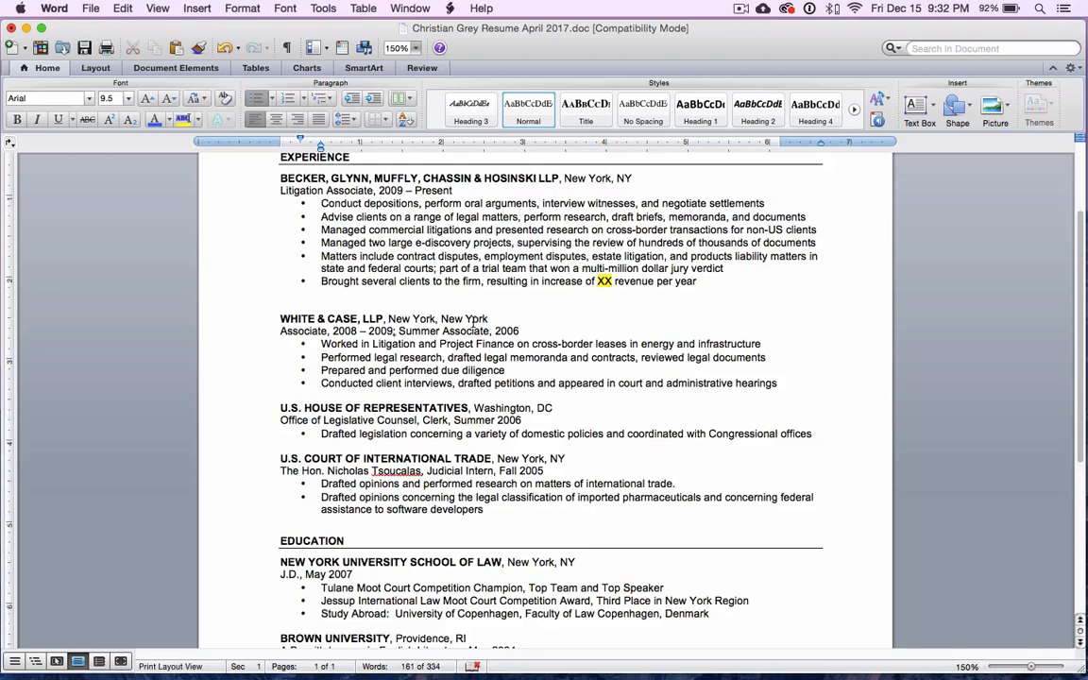
- Remove the trailing periods from the U.S. Court of International Trade bullets to match the others
scroll(down, 3)
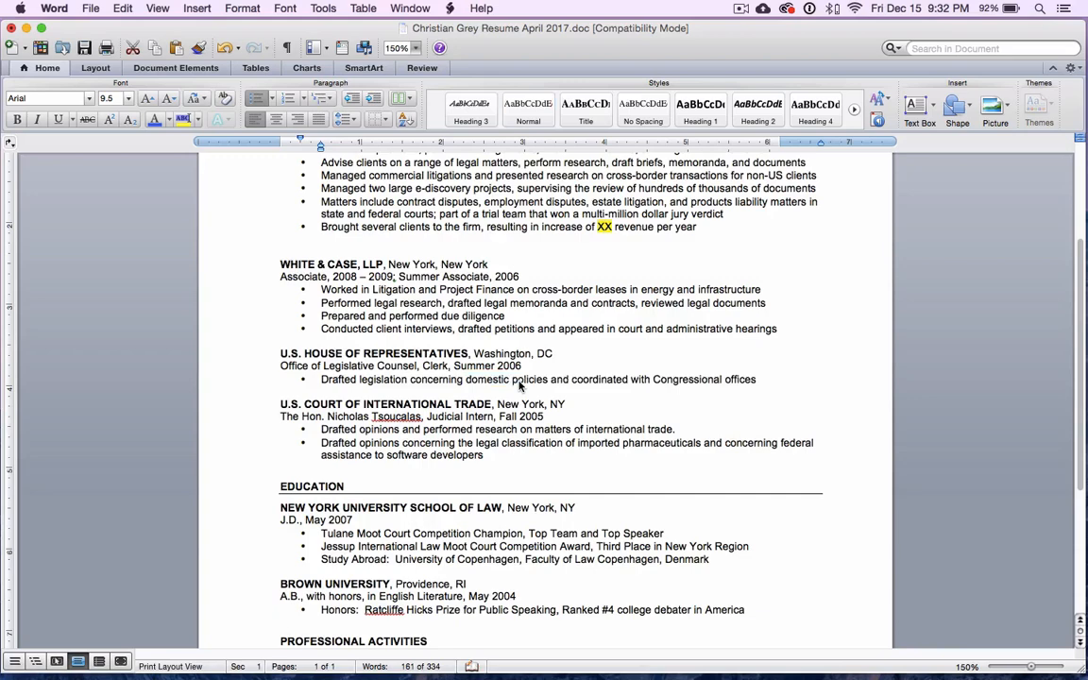
scroll(down, 3)
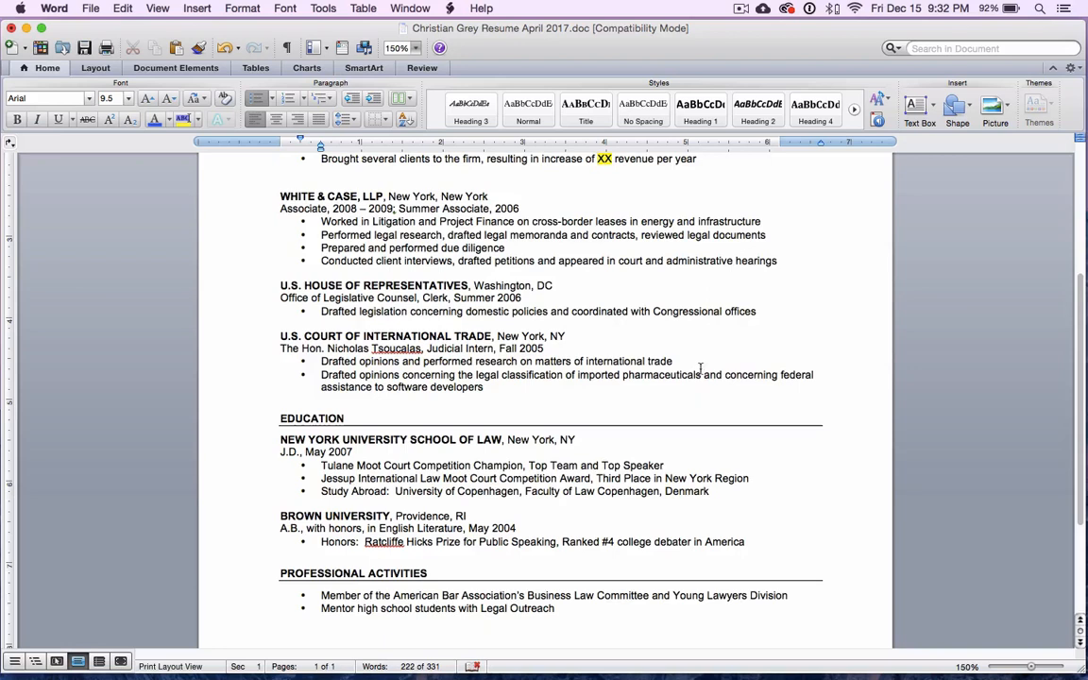
double_click(714, 374)
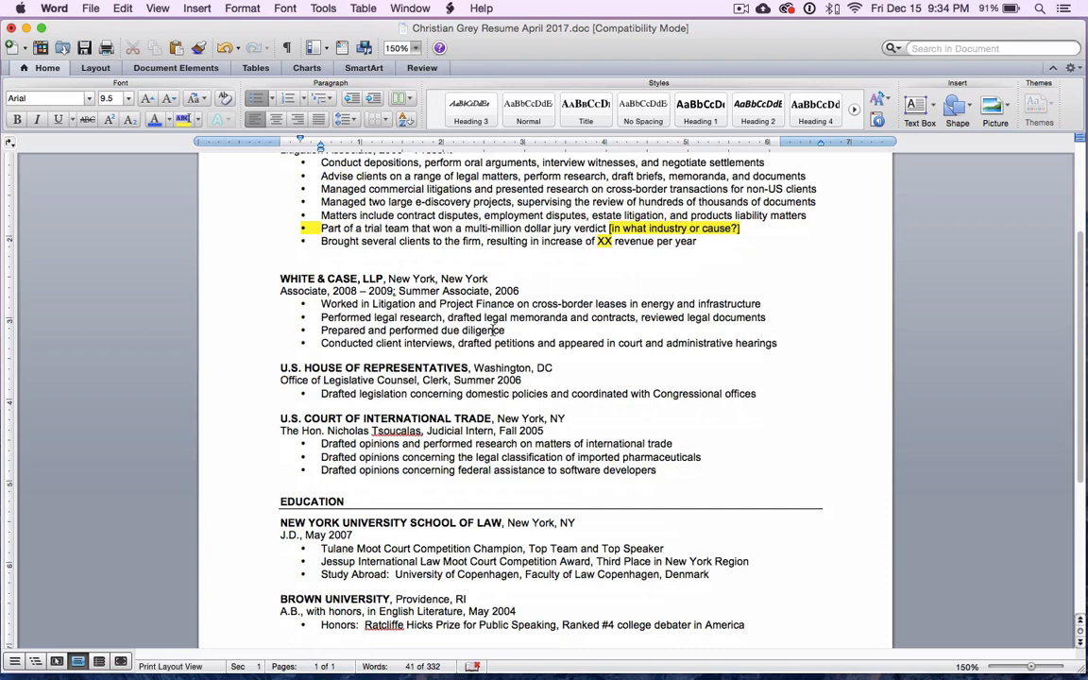
scroll(down, 3)
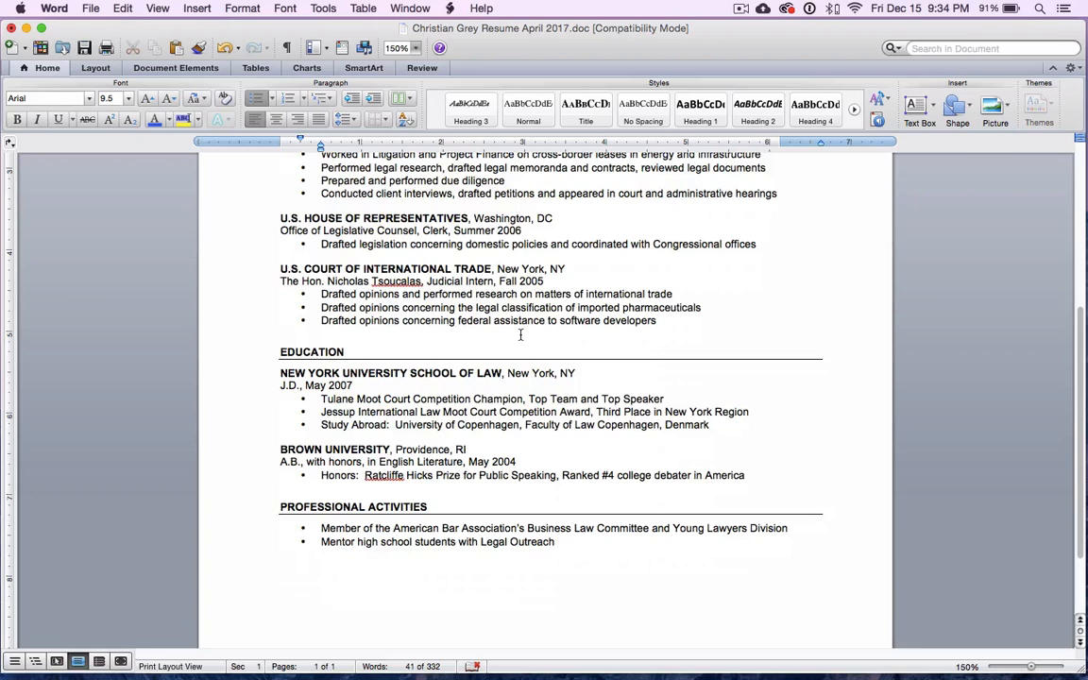
mouse_move(429, 386)
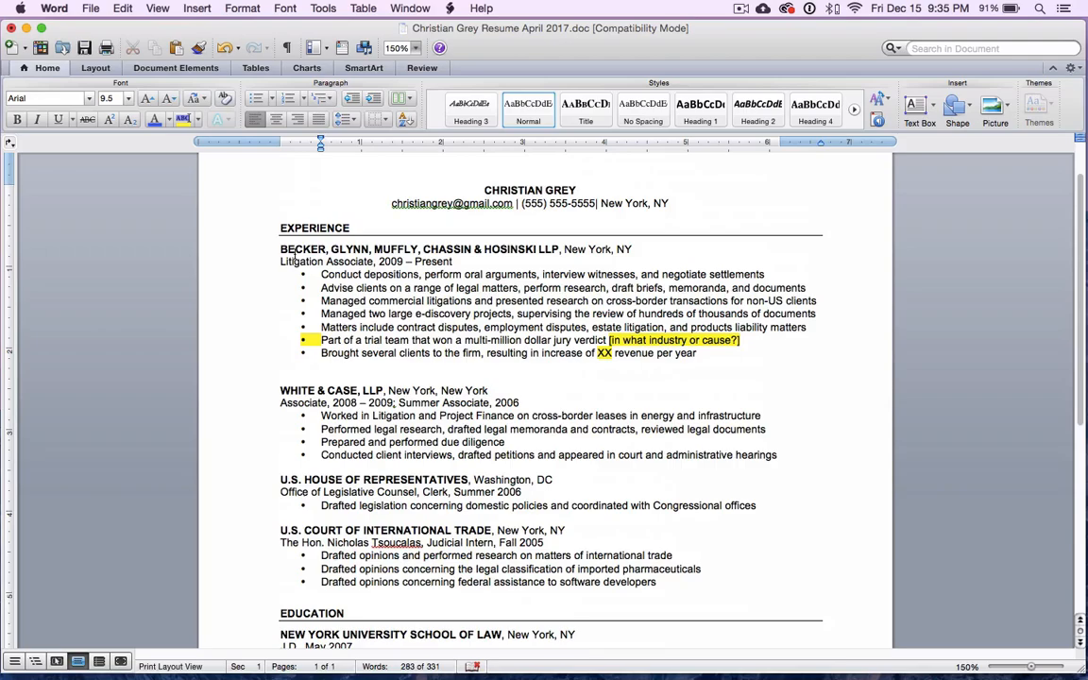
scroll(down, 3)
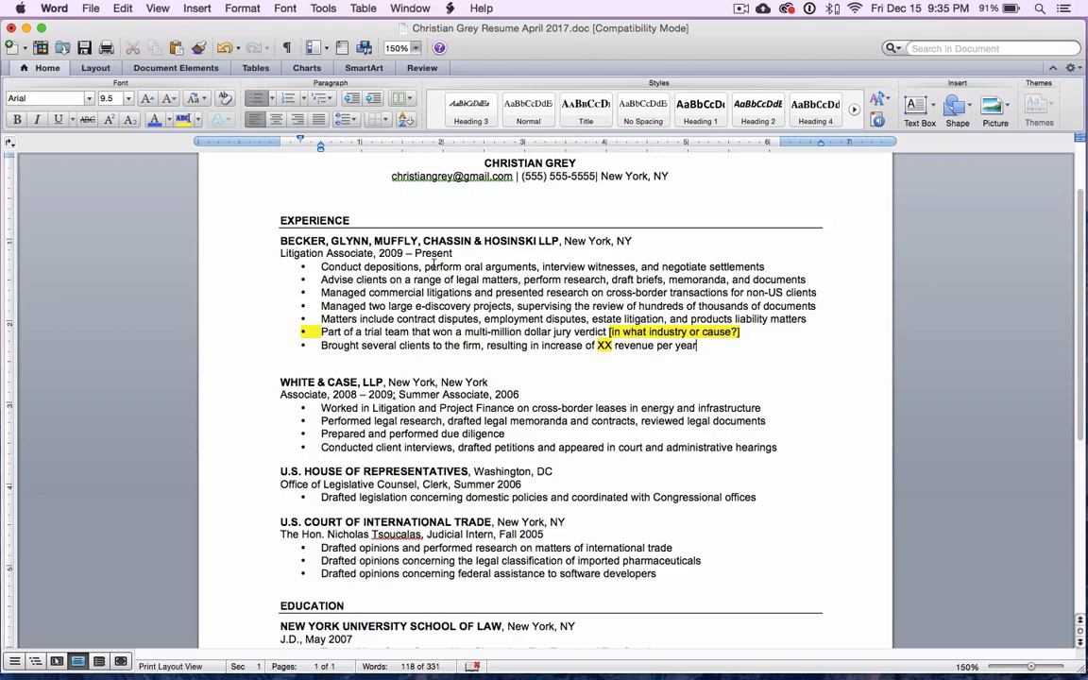
scroll(down, 3)
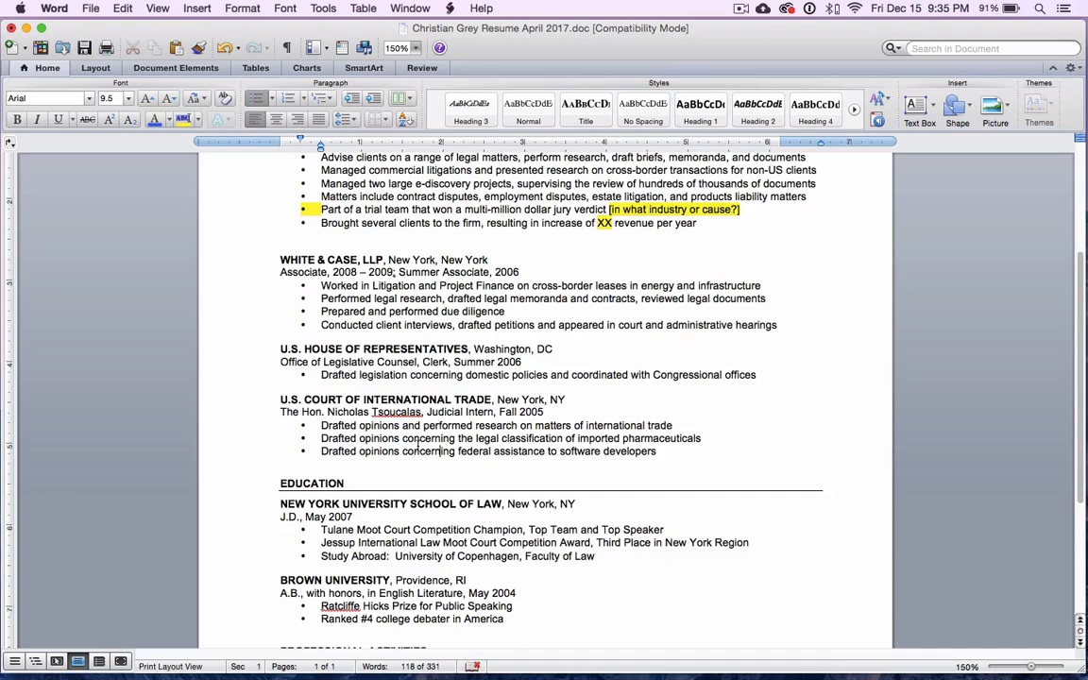
- Browse the font list while the whole Arial-set resume is selected
scroll(down, 3)
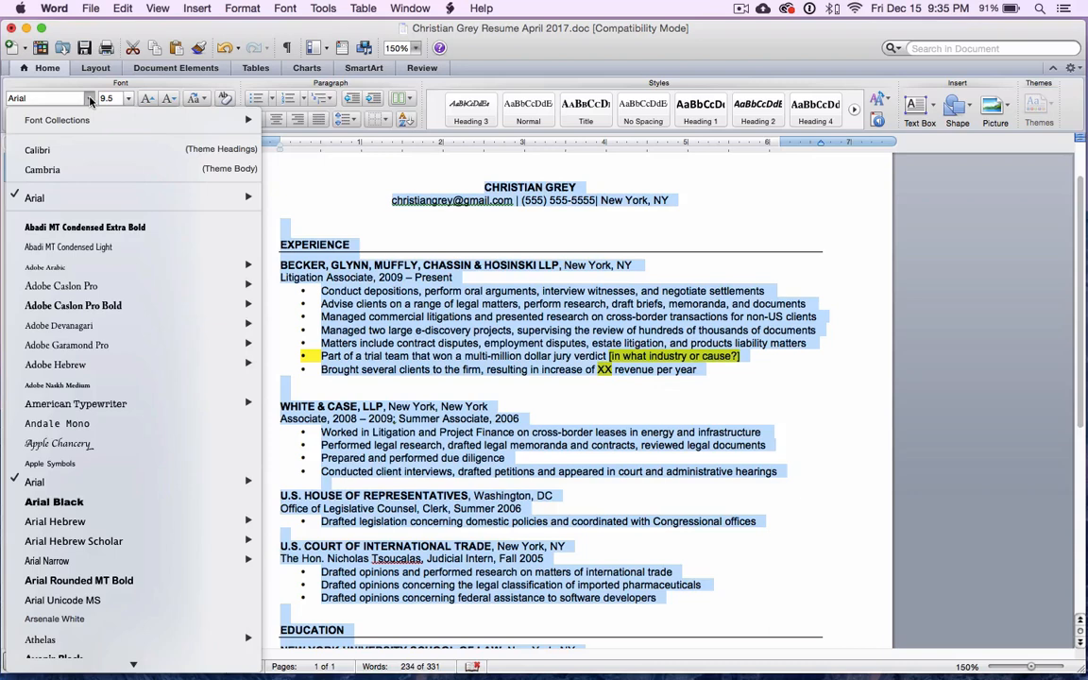
- Try Garamond and Baron Neue, then set the selected resume in Candela Light
scroll(down, 3)
text(Garamond)
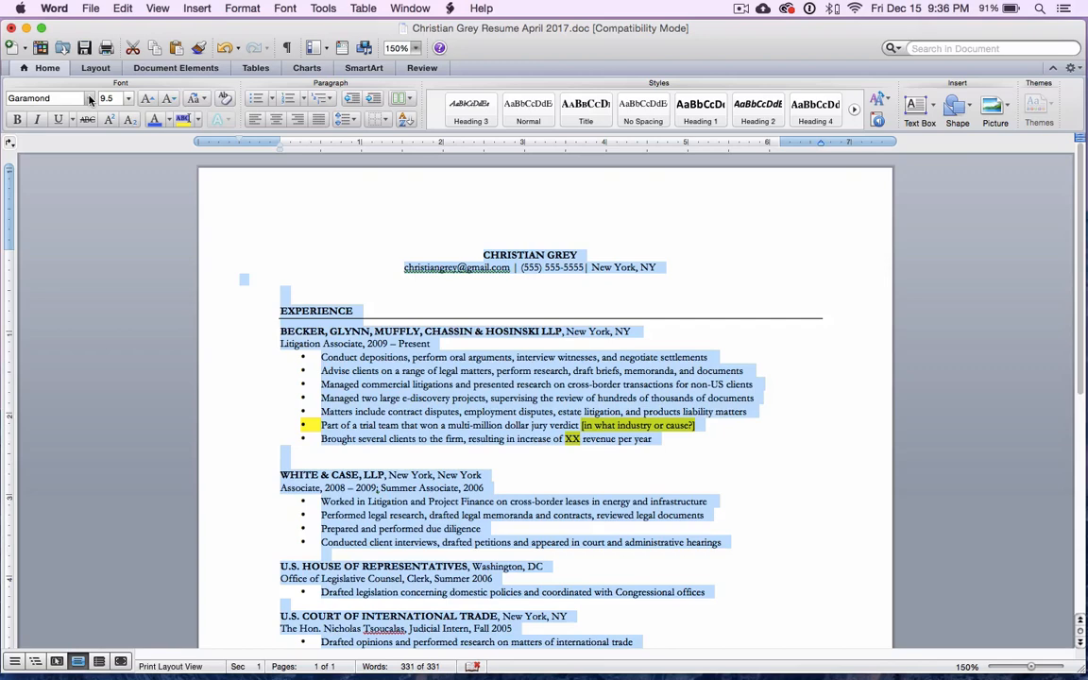
click(89, 99)
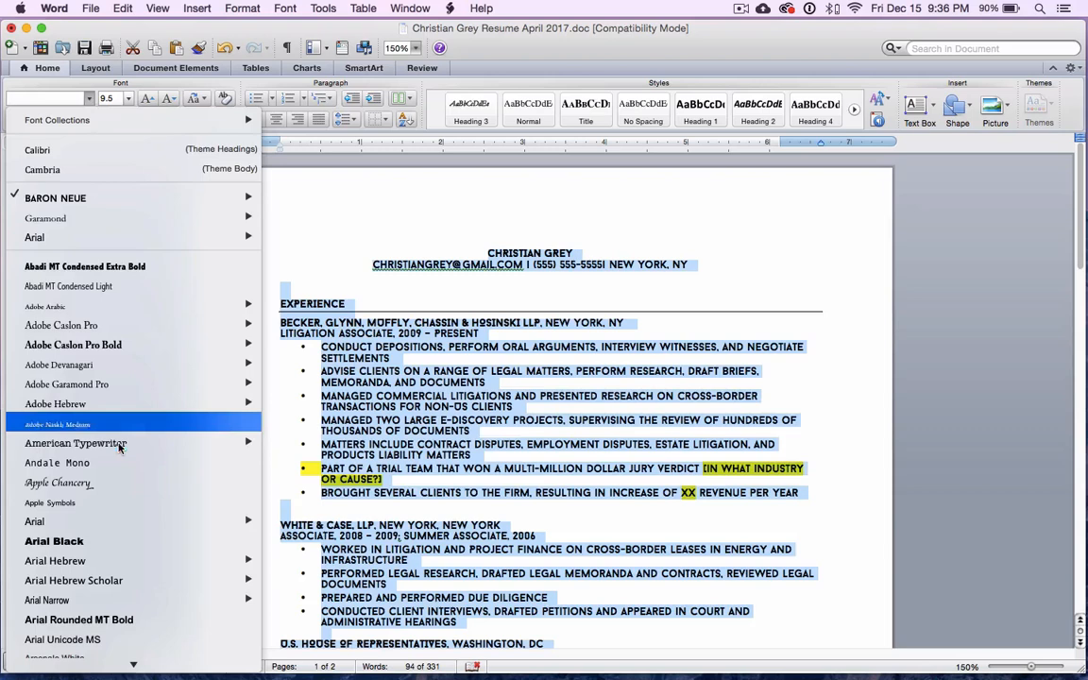
click(58, 482)
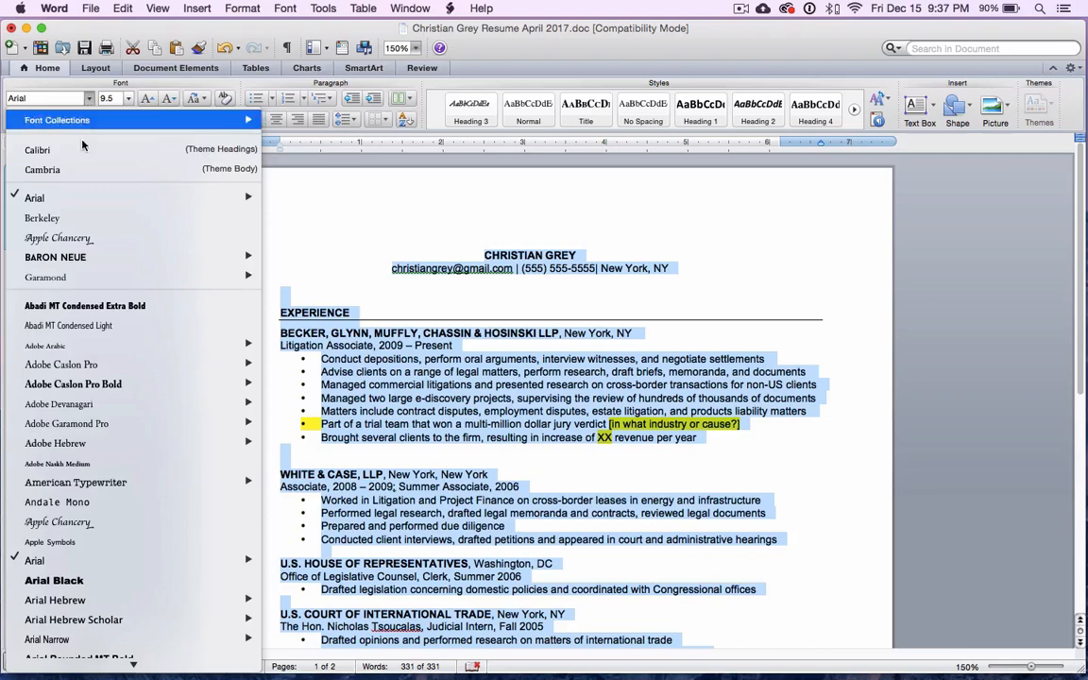
scroll(down, 3)
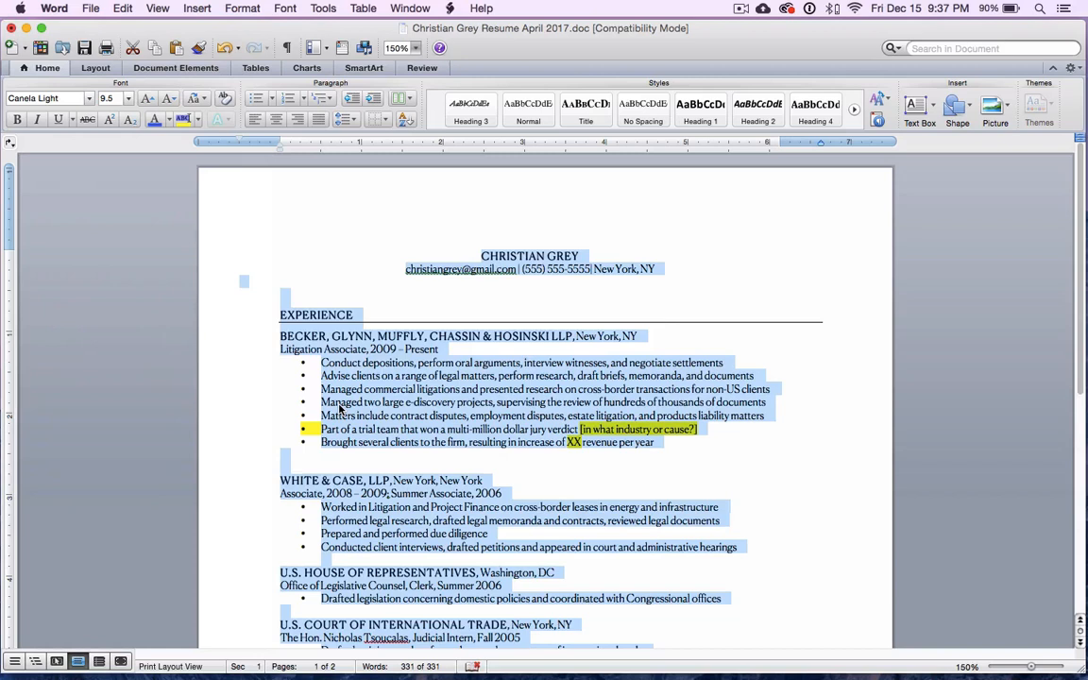
- Try Chivo on the resume, then set the whole text in Gotham from the font list
click(48, 99)
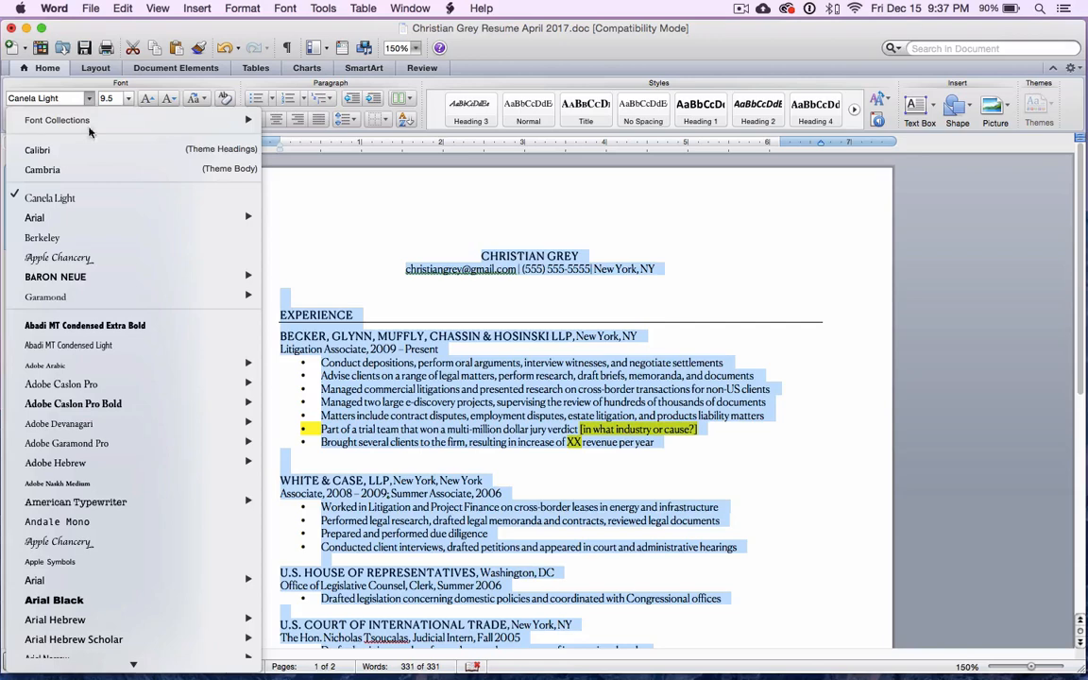
scroll(down, 3)
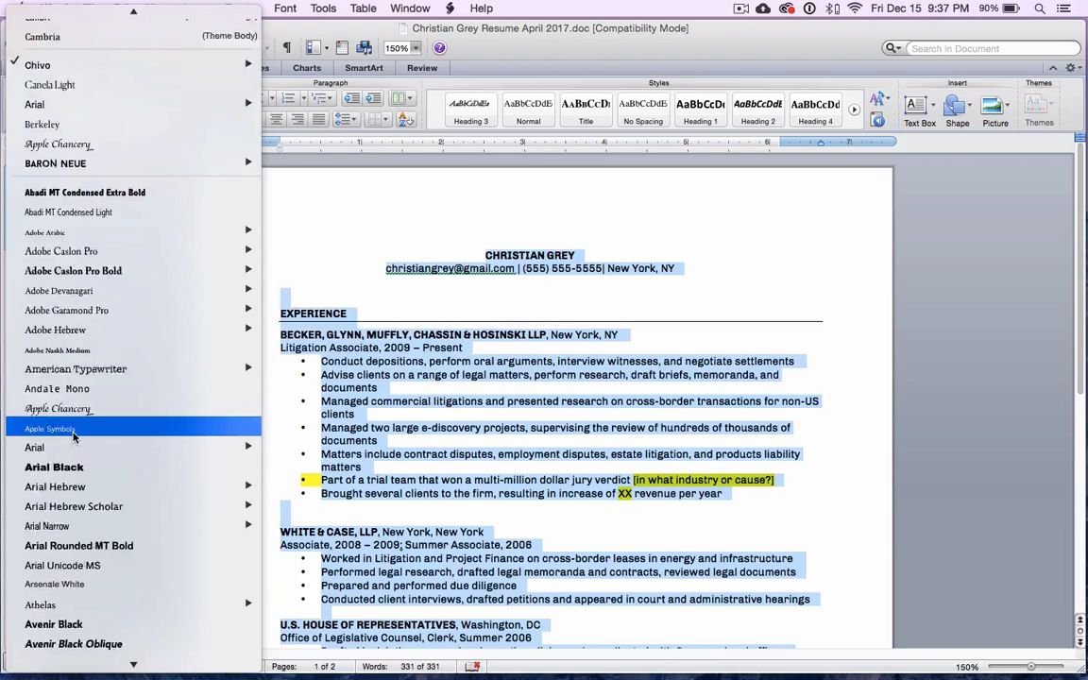
scroll(down, 3)
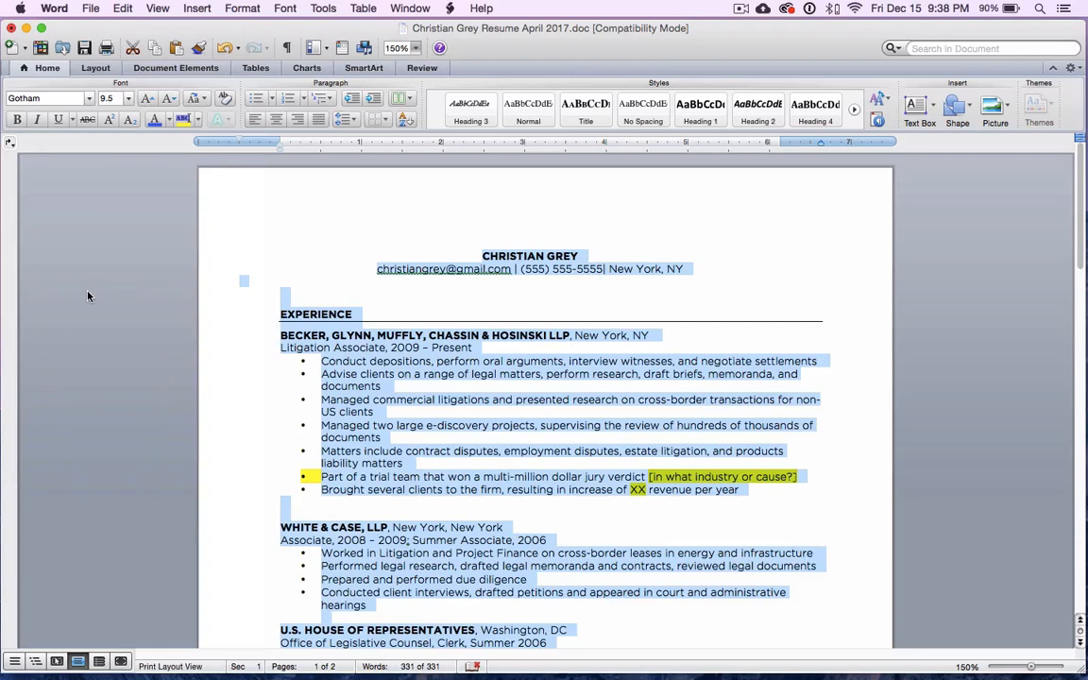
click(89, 98)
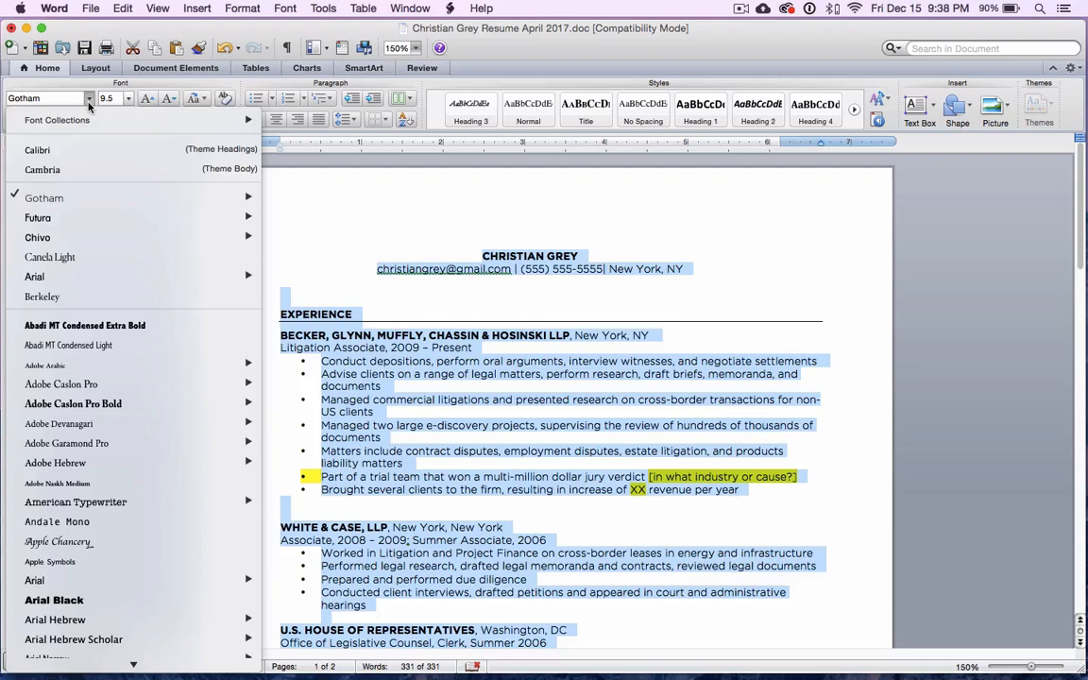
scroll(down, 3)
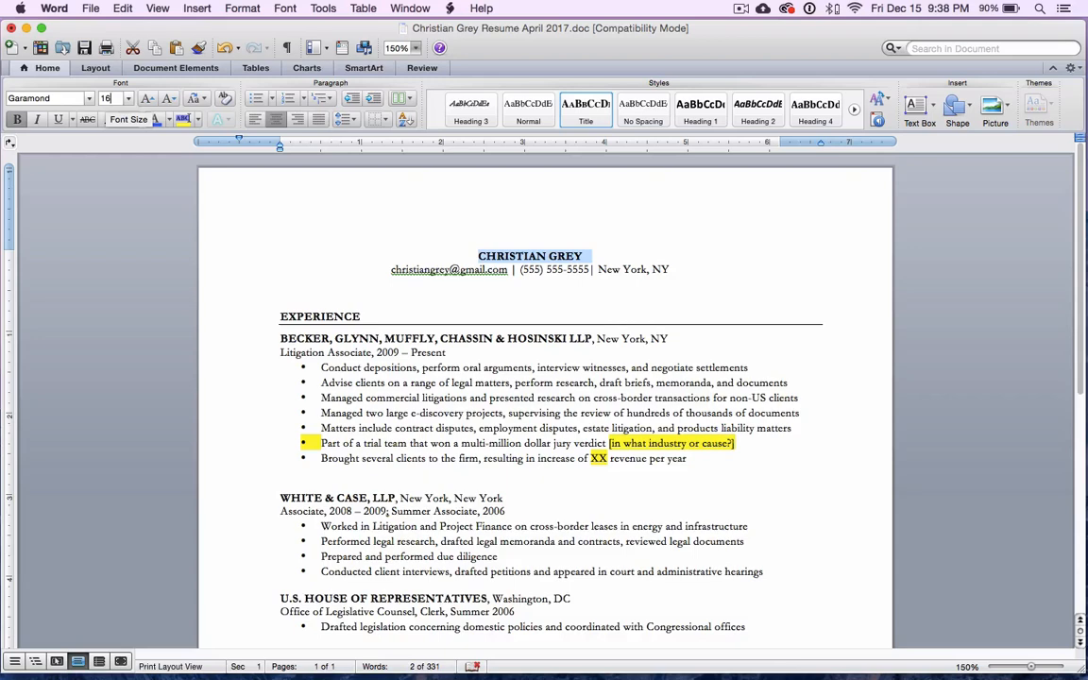
- Return the resume to Garamond and make the name heading 16 point
scroll(down, 3)
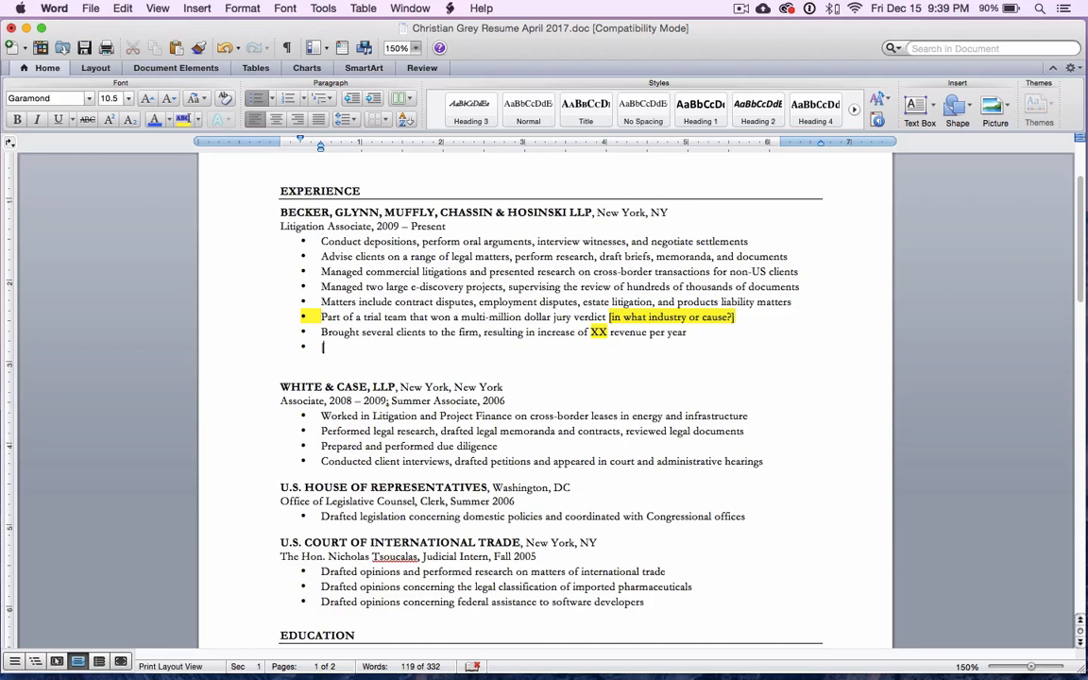
- Add a Becker, Glynn bullet asking 'Can you give an example of a recent case for your client?'
text(Can you give an example of a recent case where you won $$XX amount)
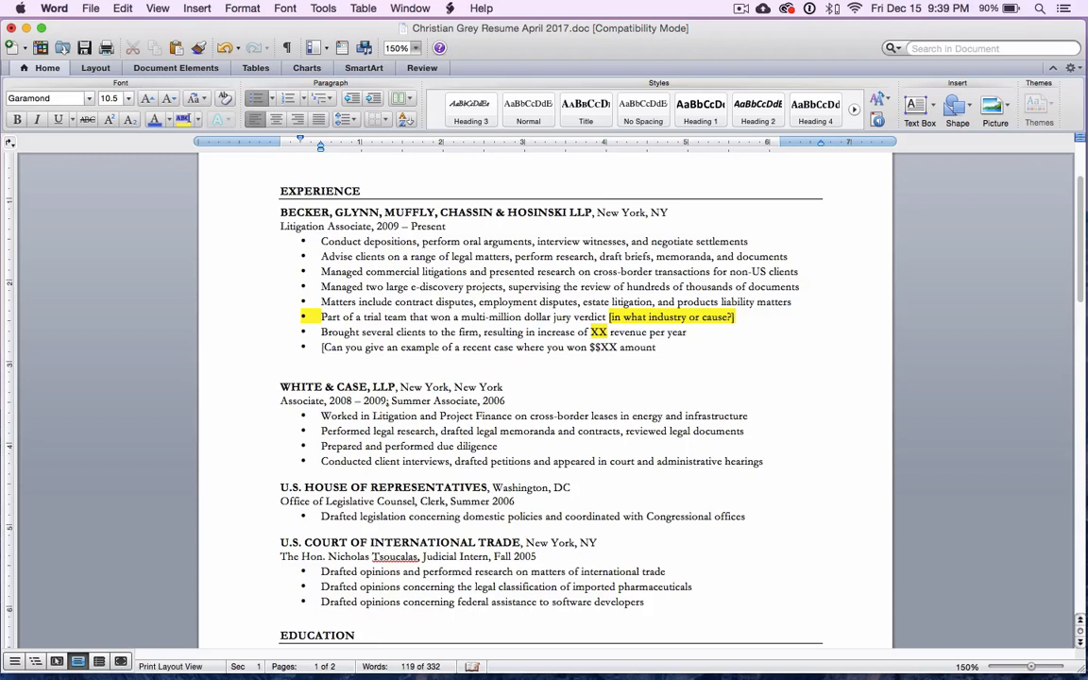
text(for your client?])
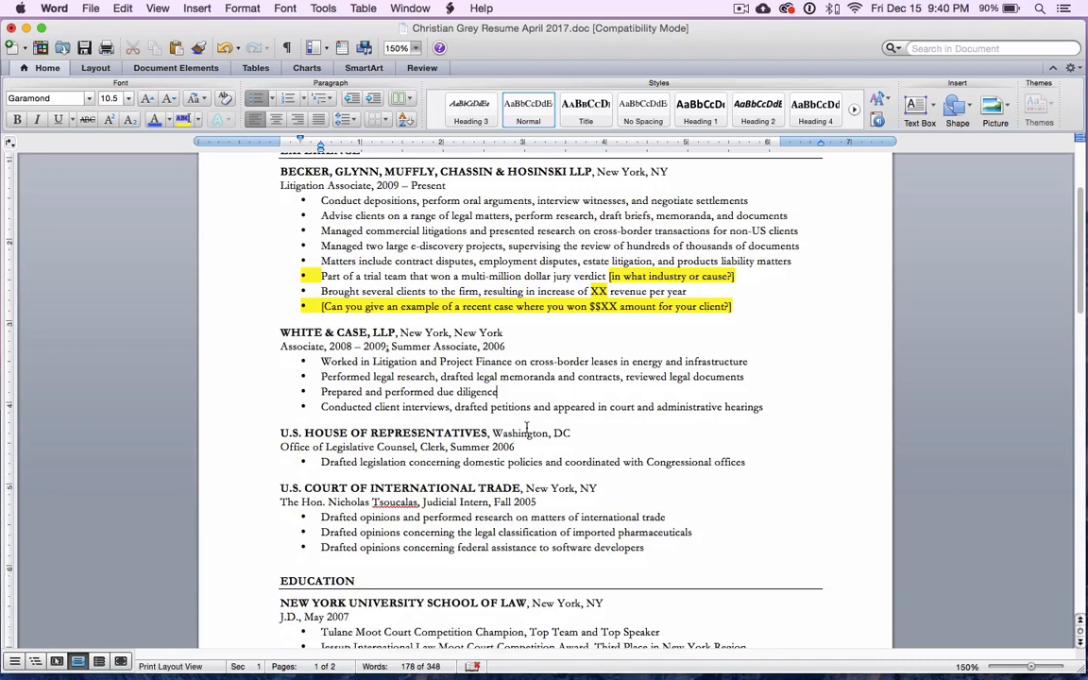
- Append the highlighted question '[can we quantify this portion a bit' to the White & Case due diligence bullet
text([can we quantify this portion a bit more as well?)
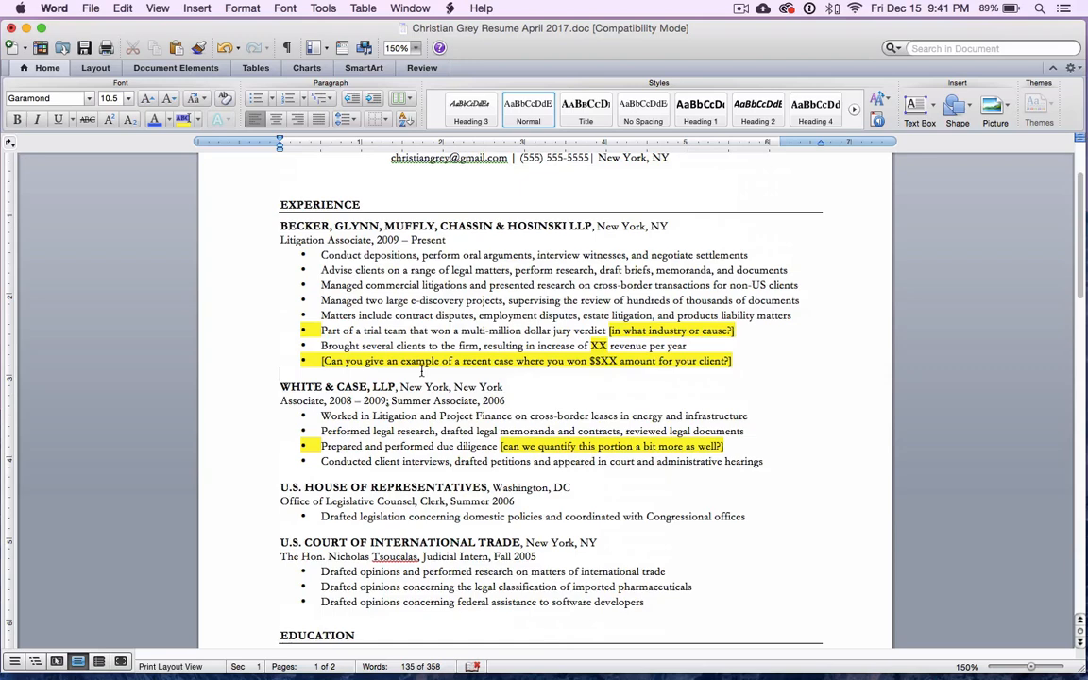
scroll(down, 3)
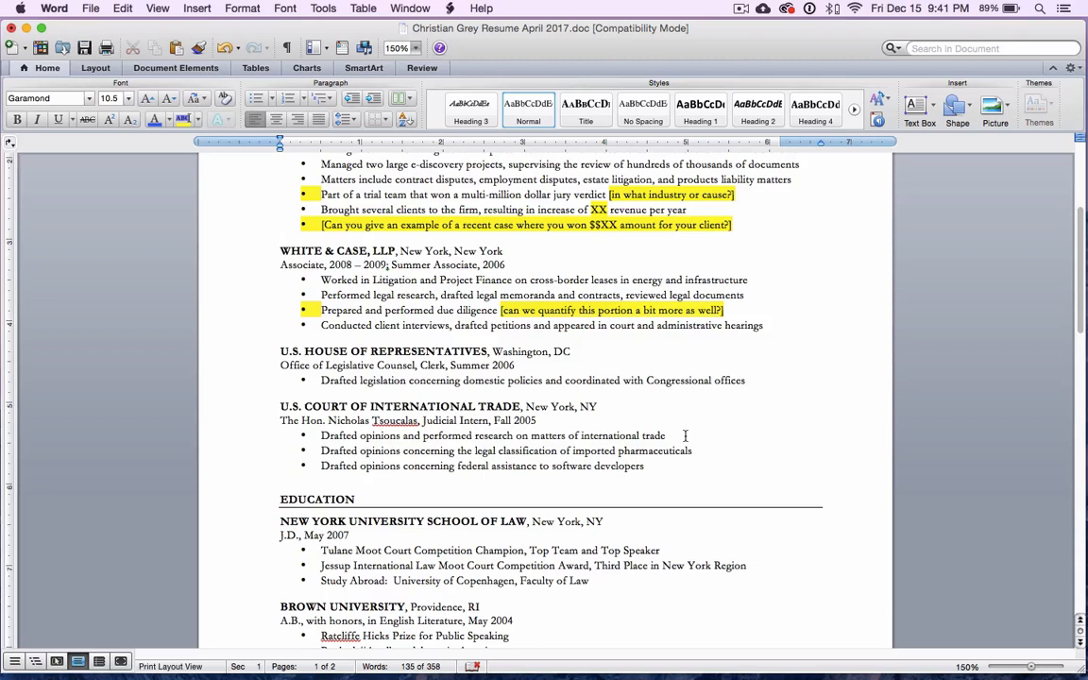
text(, imported pharmaceuticals, and federal assistance to software developers)
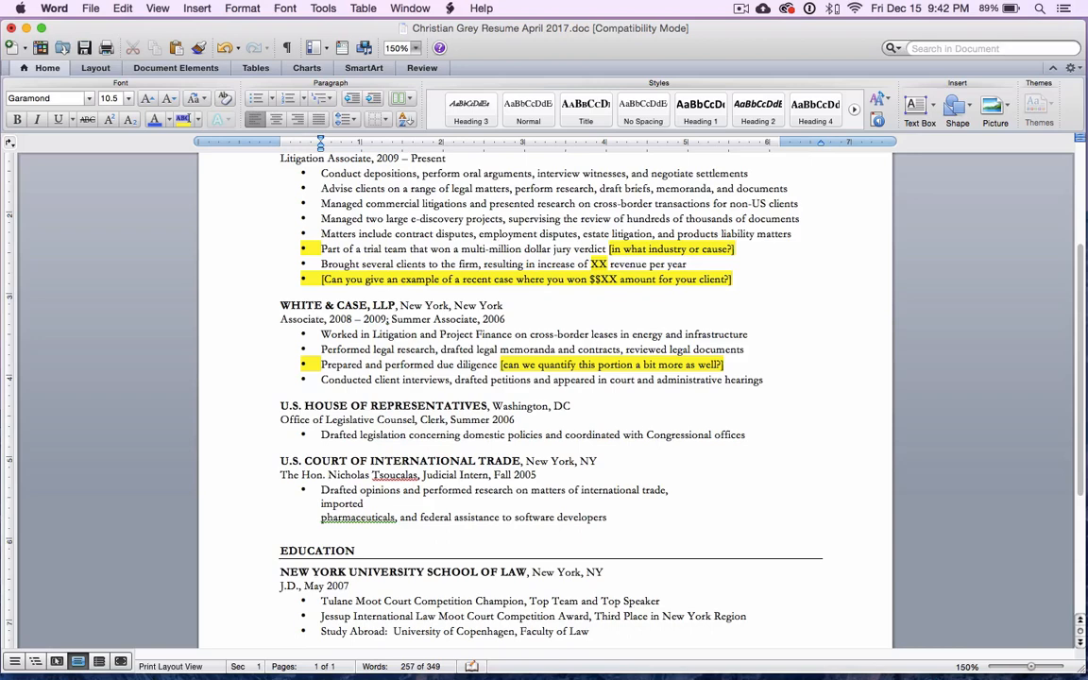
scroll(down, 3)
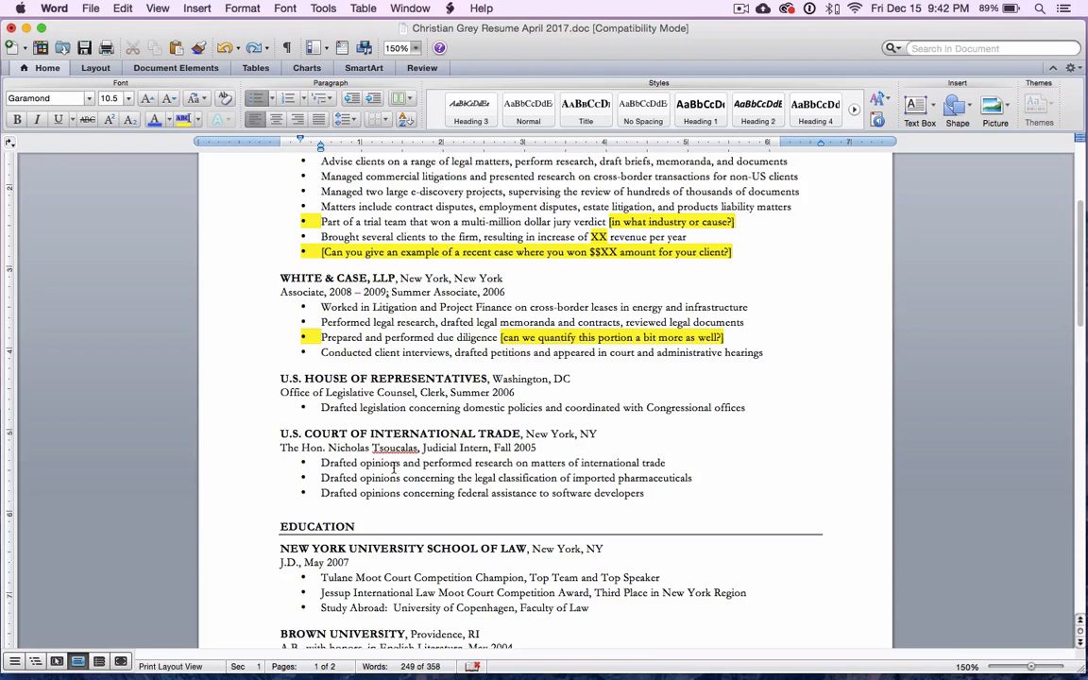
mouse_move(570, 502)
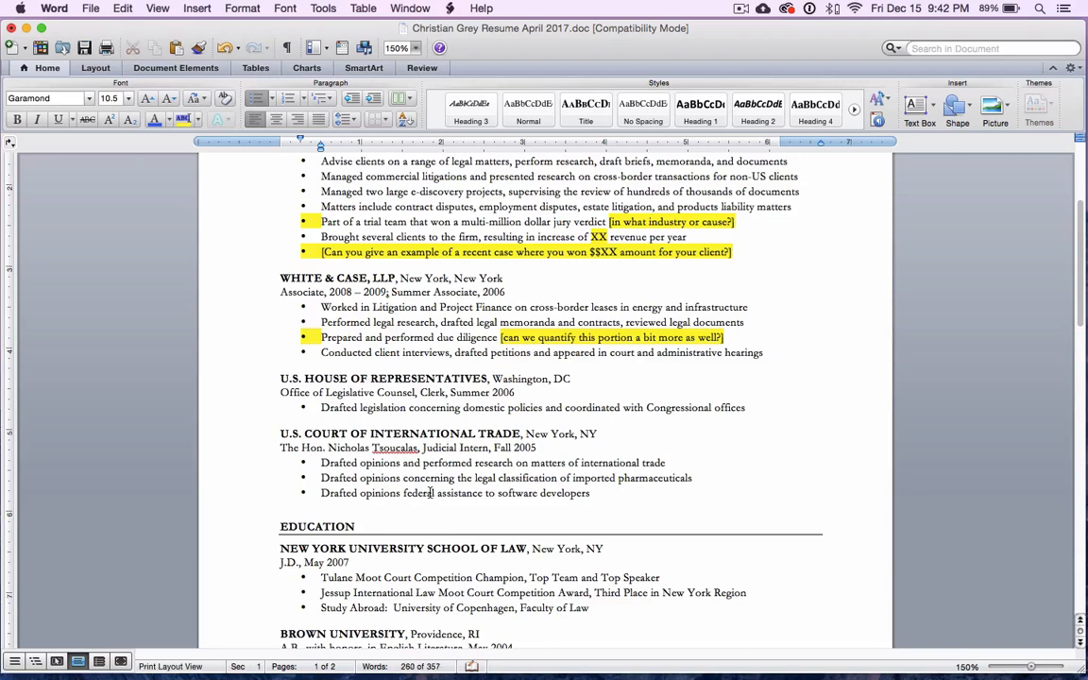
- Change 'concerning' to 'regarding' in the third trade court bullet and review the rest of the document
text(regarding)
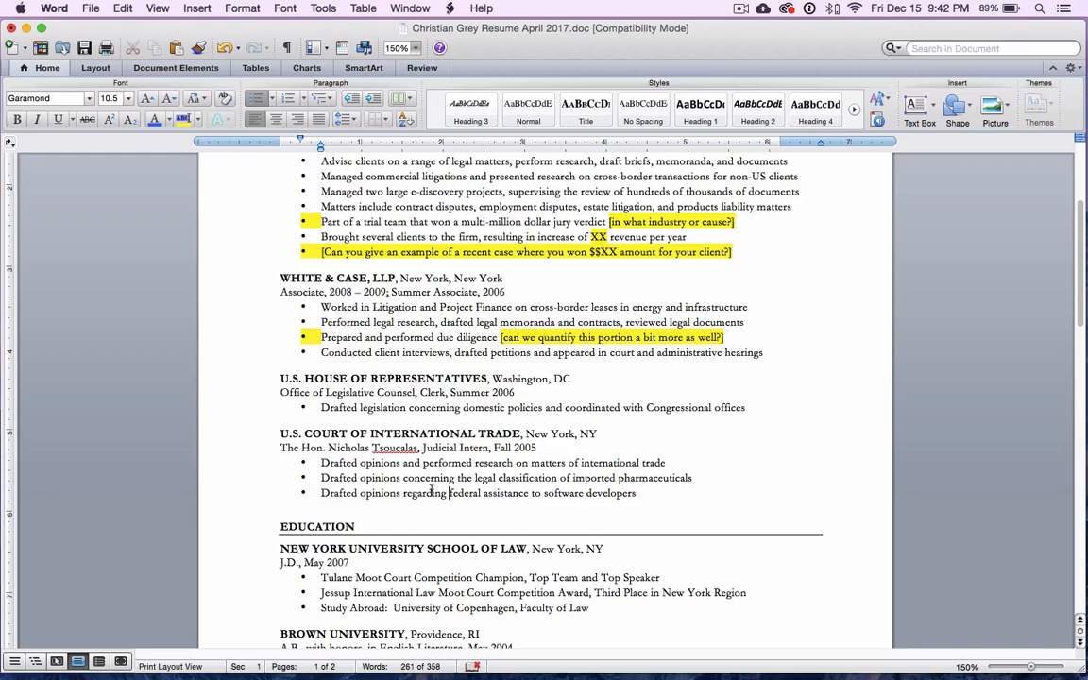
scroll(down, 3)
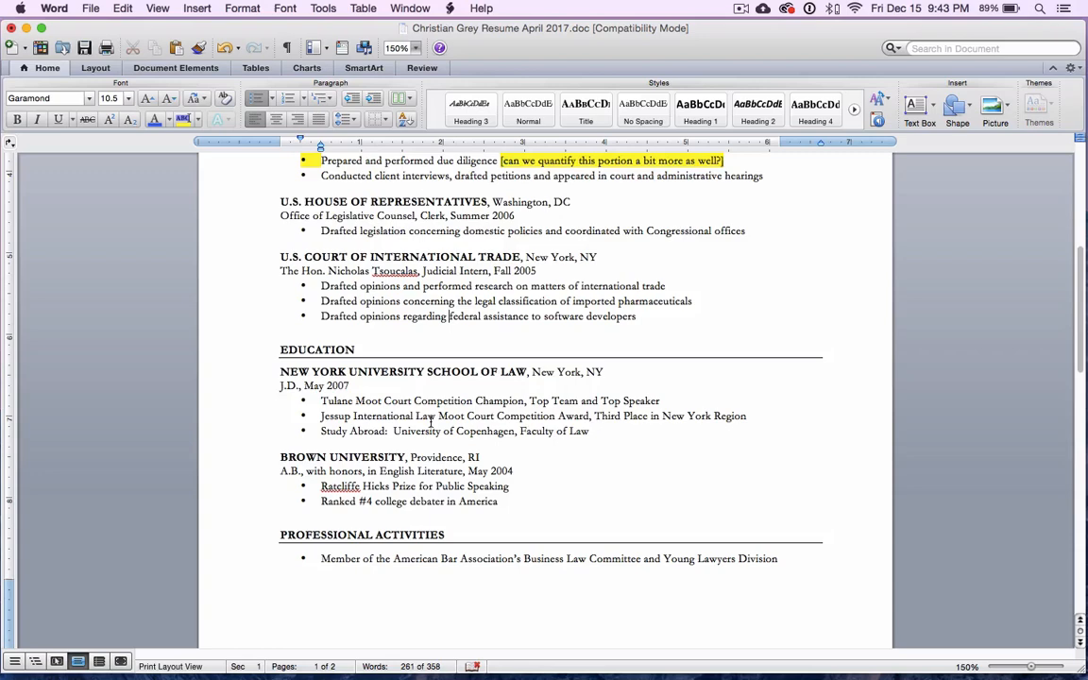
scroll(down, 3)
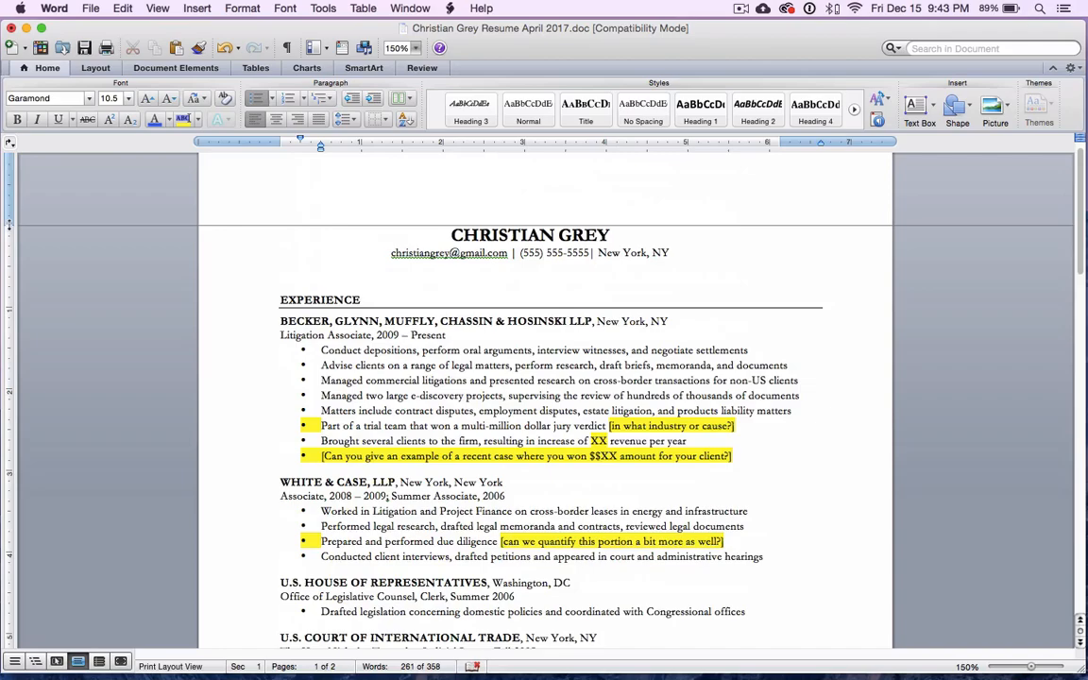
scroll(down, 3)
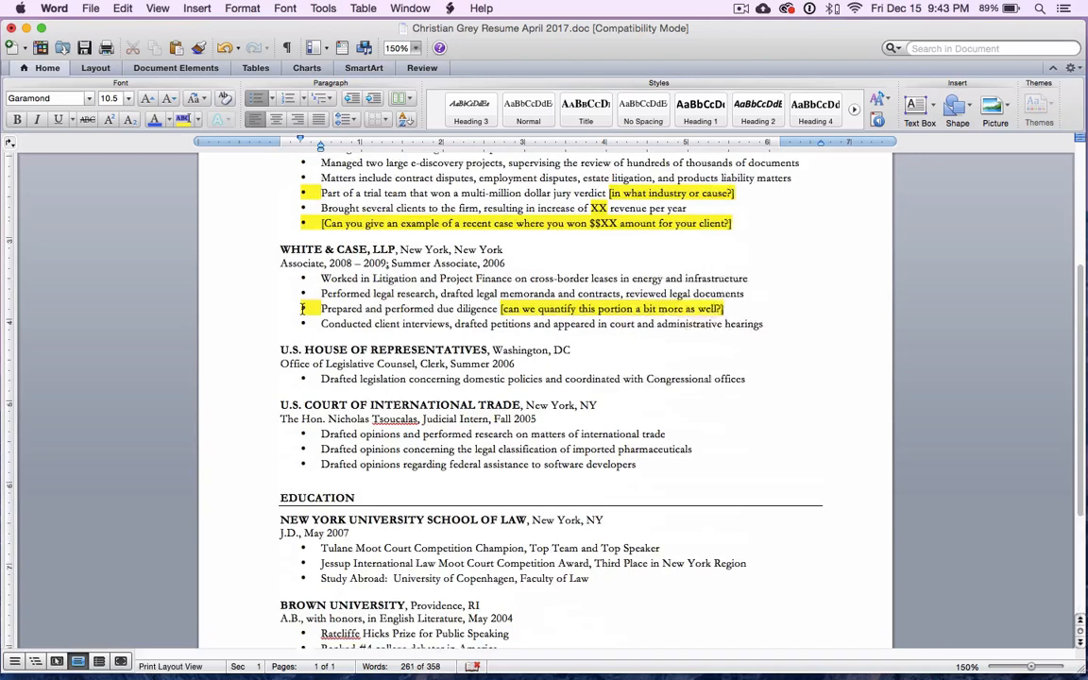
click(397, 47)
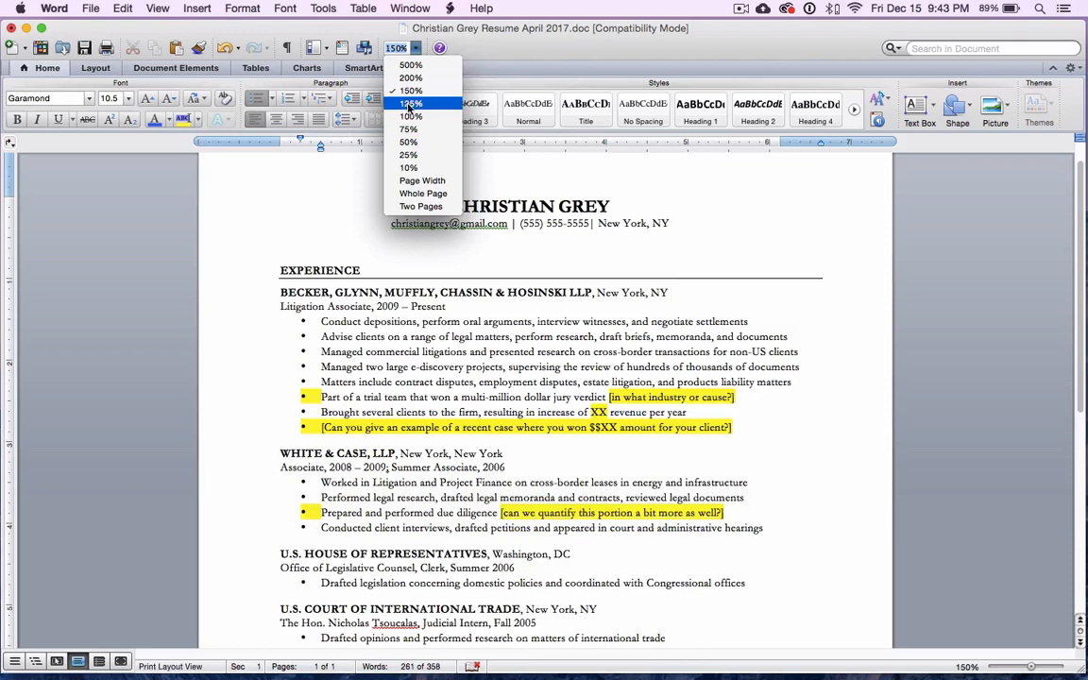
click(408, 117)
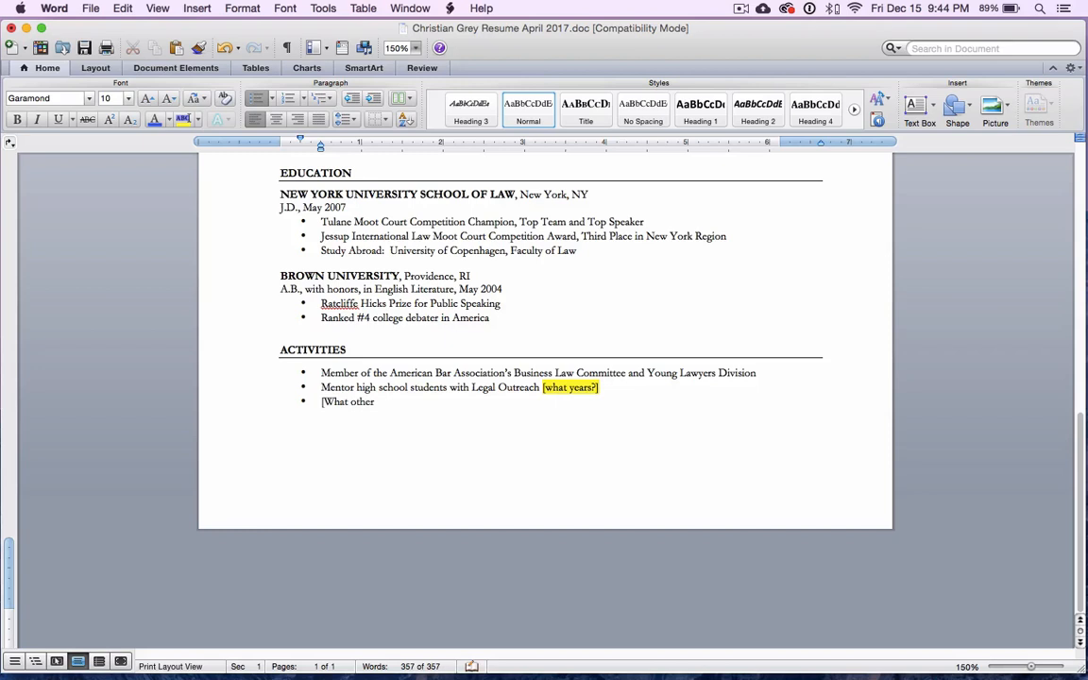
- Add the Activities bullet ending 'You can add something personal here.' about other extracurriculars
right_click(416, 401)
text( extra-curricular?  Standup comedy?  Podcast?)
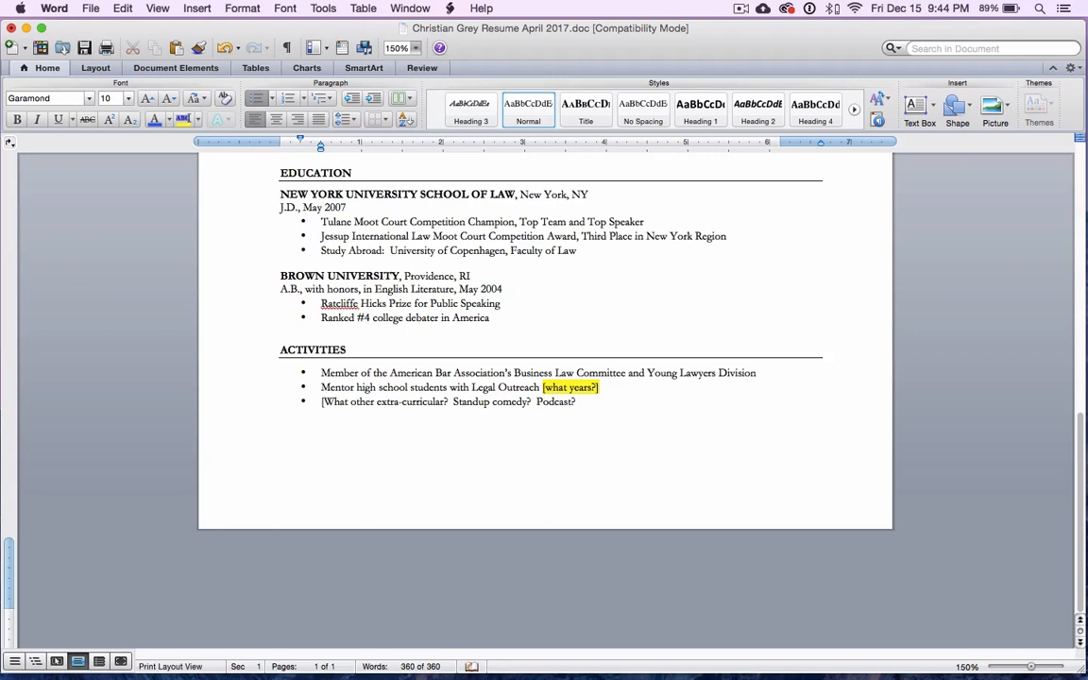
text(You can add something personal here.])
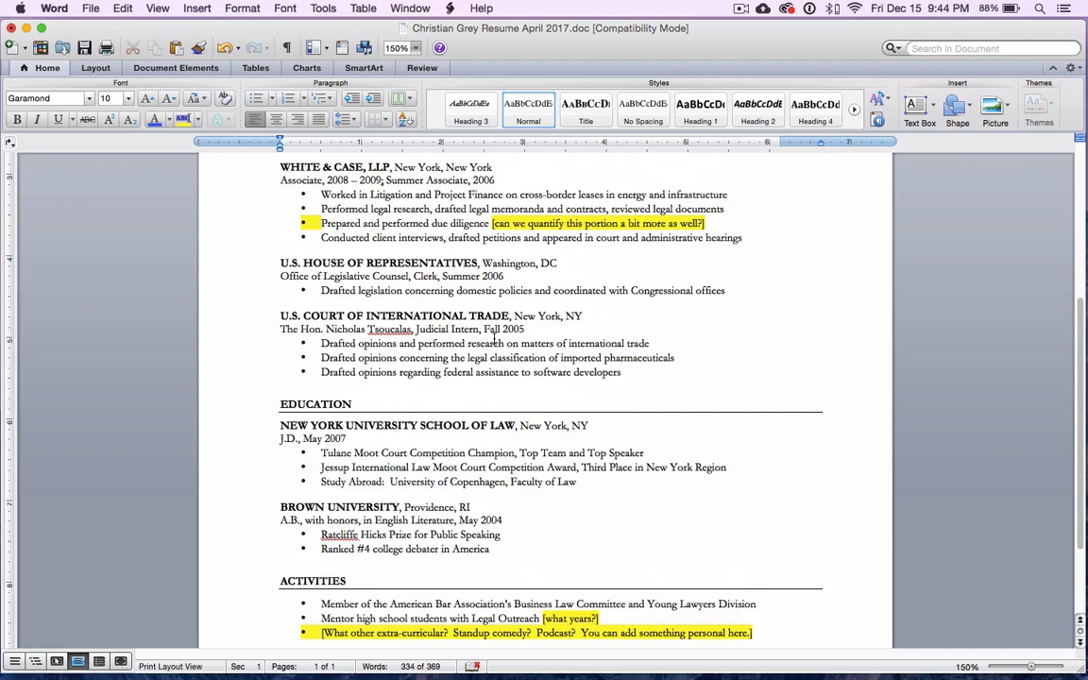
scroll(down, 3)
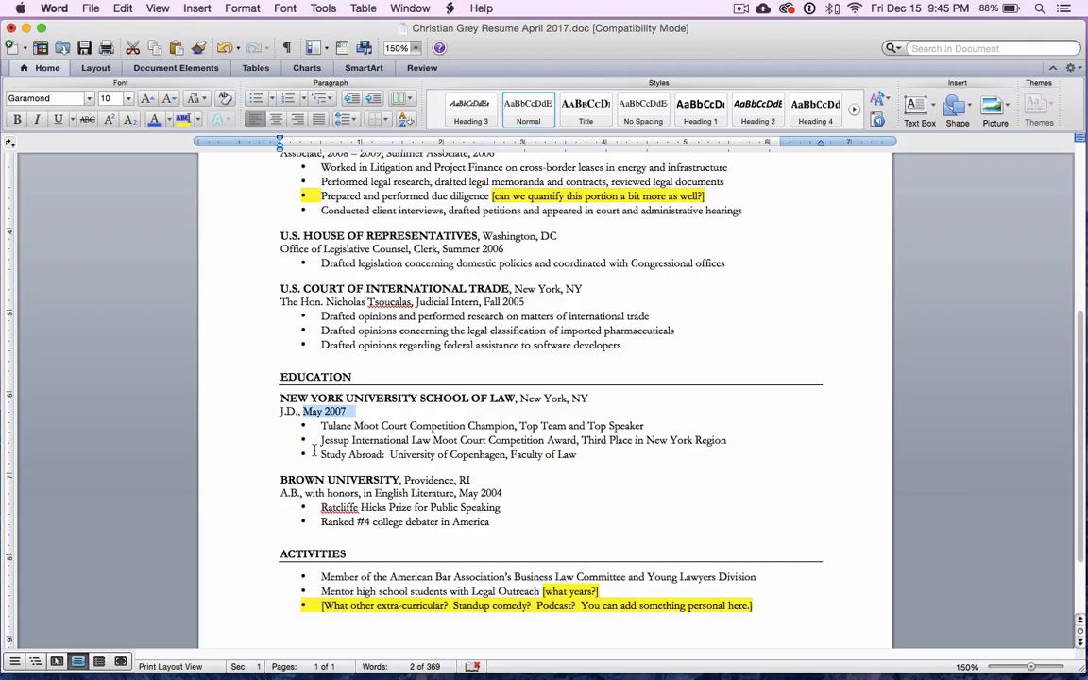
scroll(down, 3)
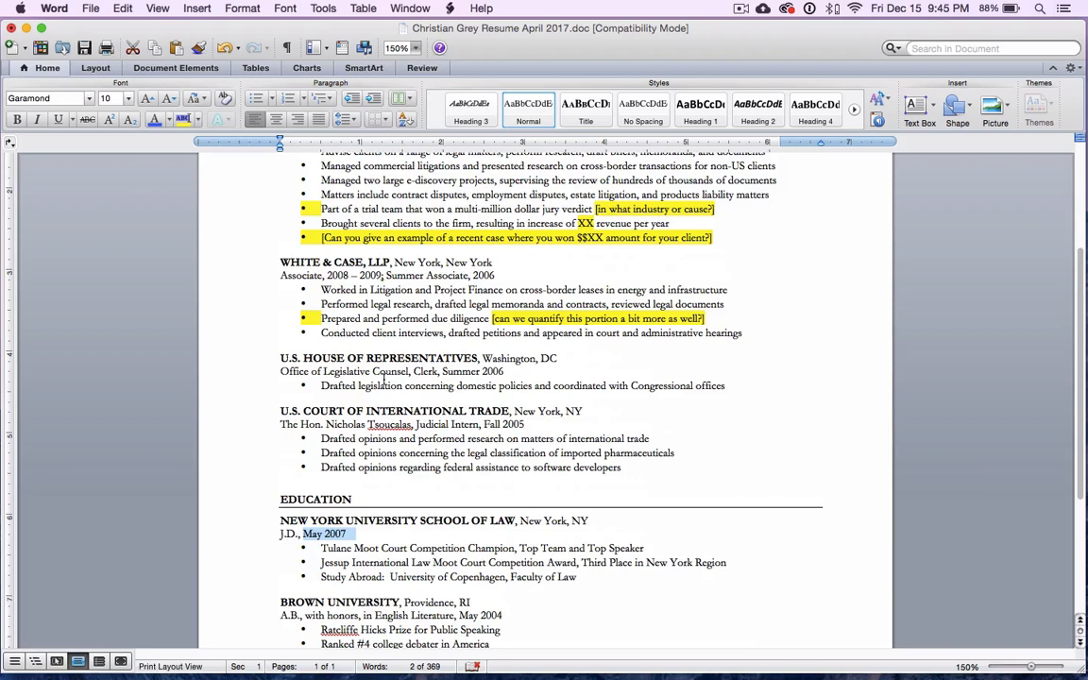
mouse_move(356, 563)
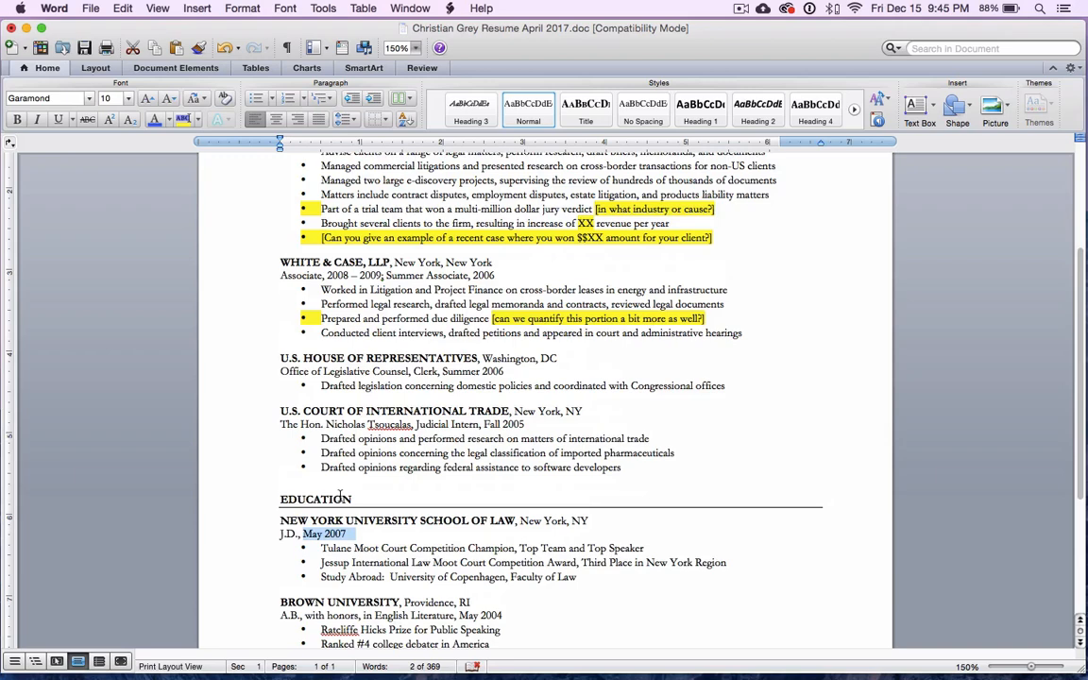
scroll(down, 3)
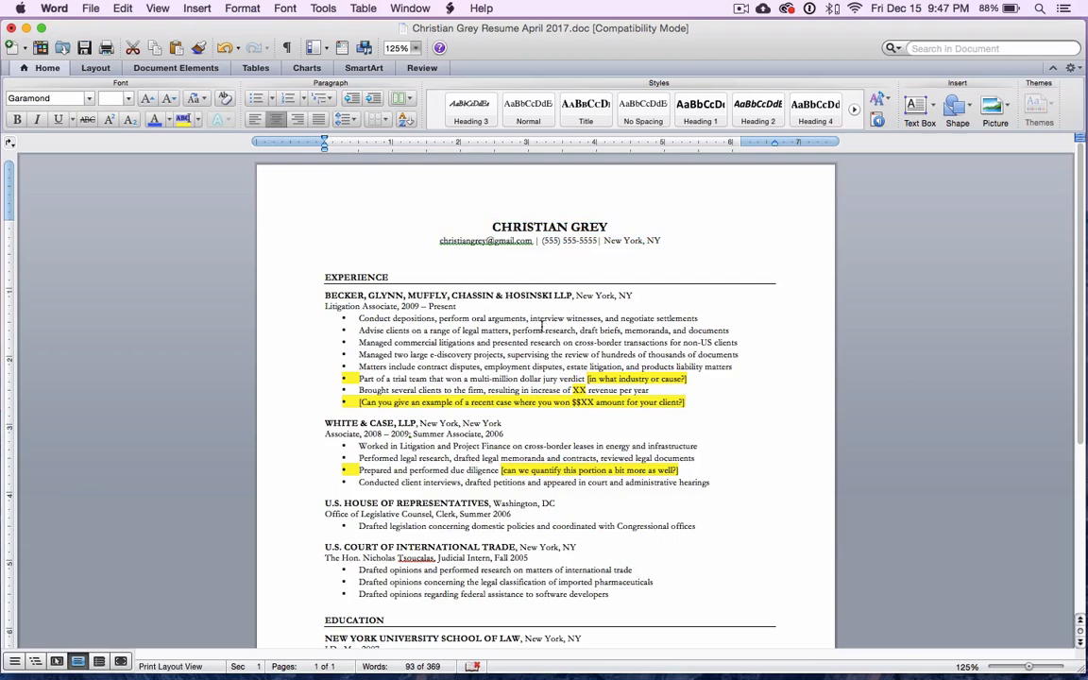
- Review the resume and save it as a copy with Revised added to the file name
scroll(down, 3)
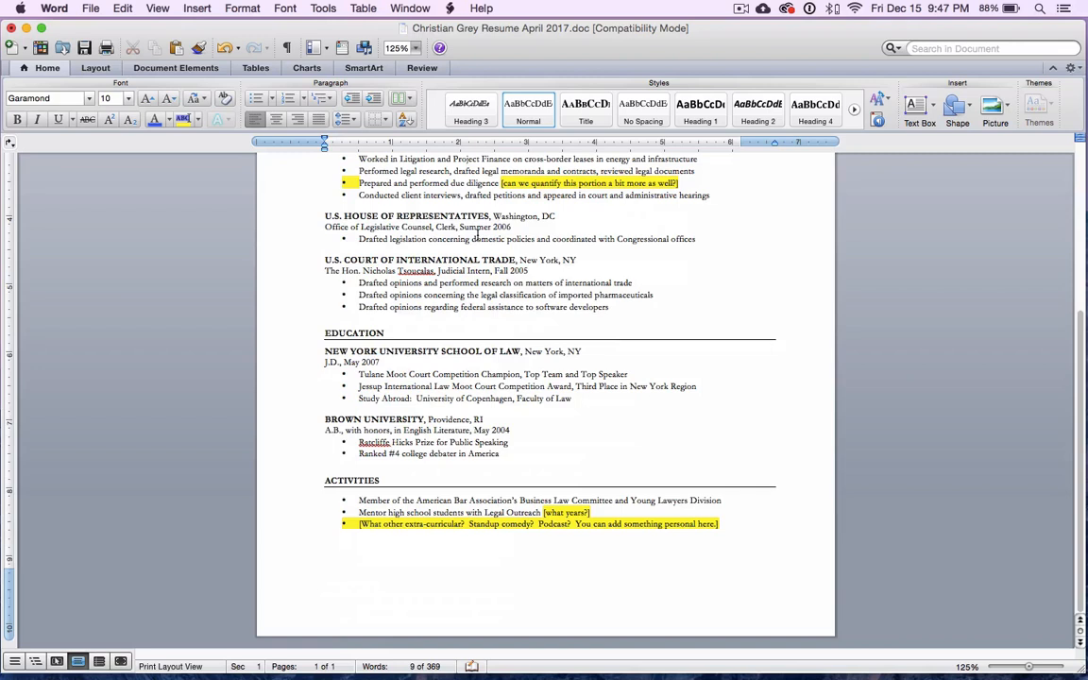
mouse_move(537, 348)
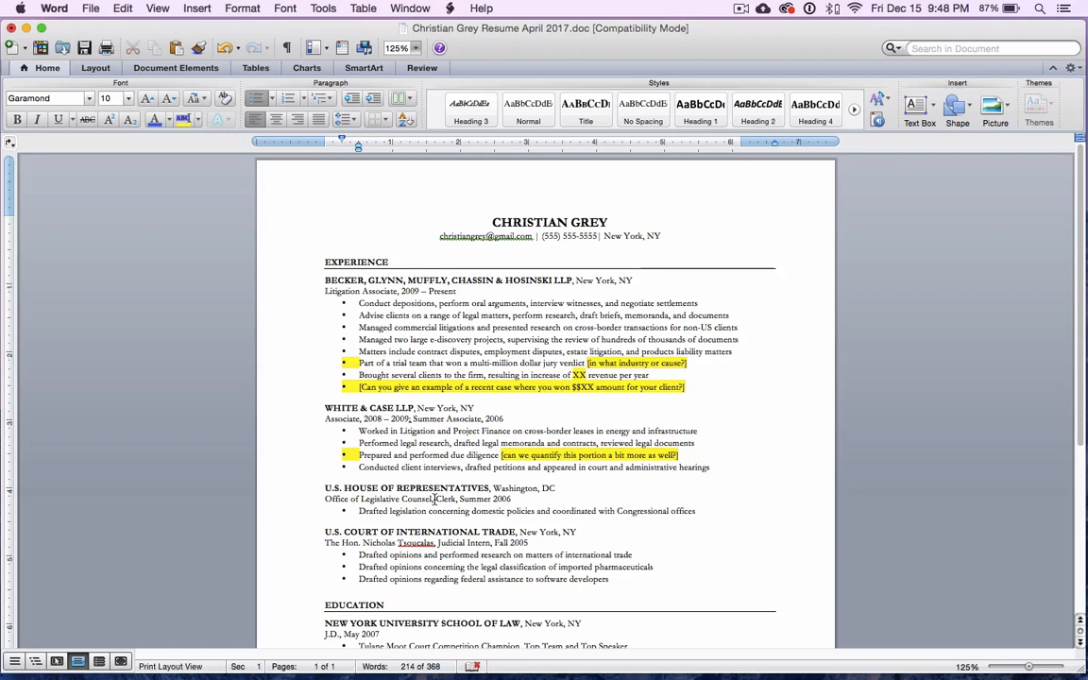
scroll(down, 3)
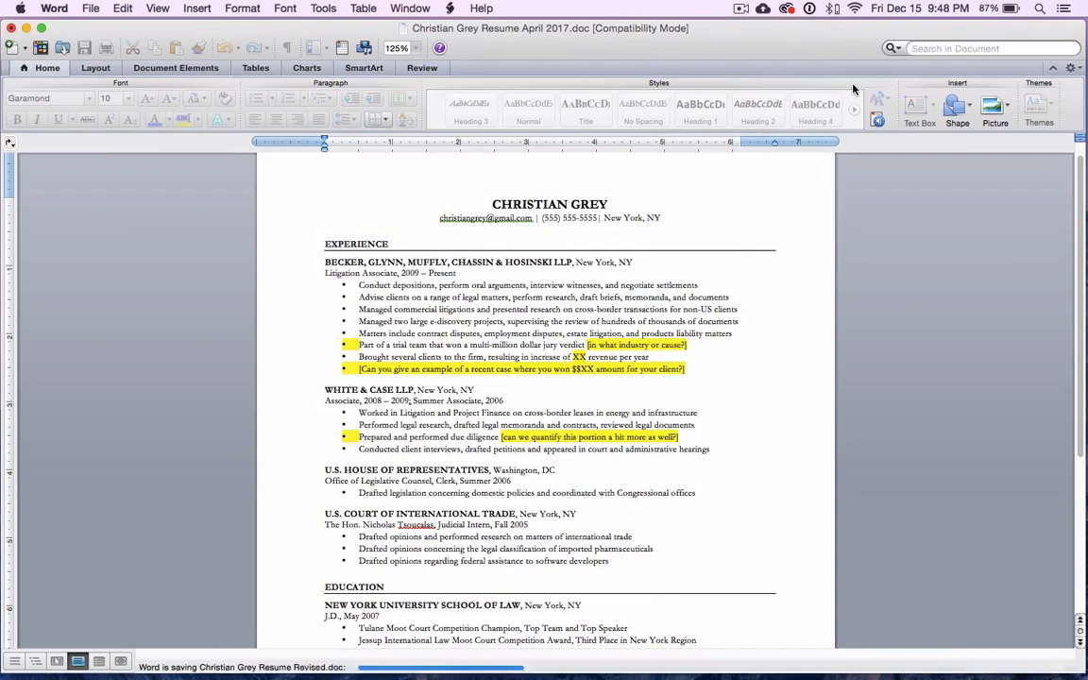
click(91, 7)
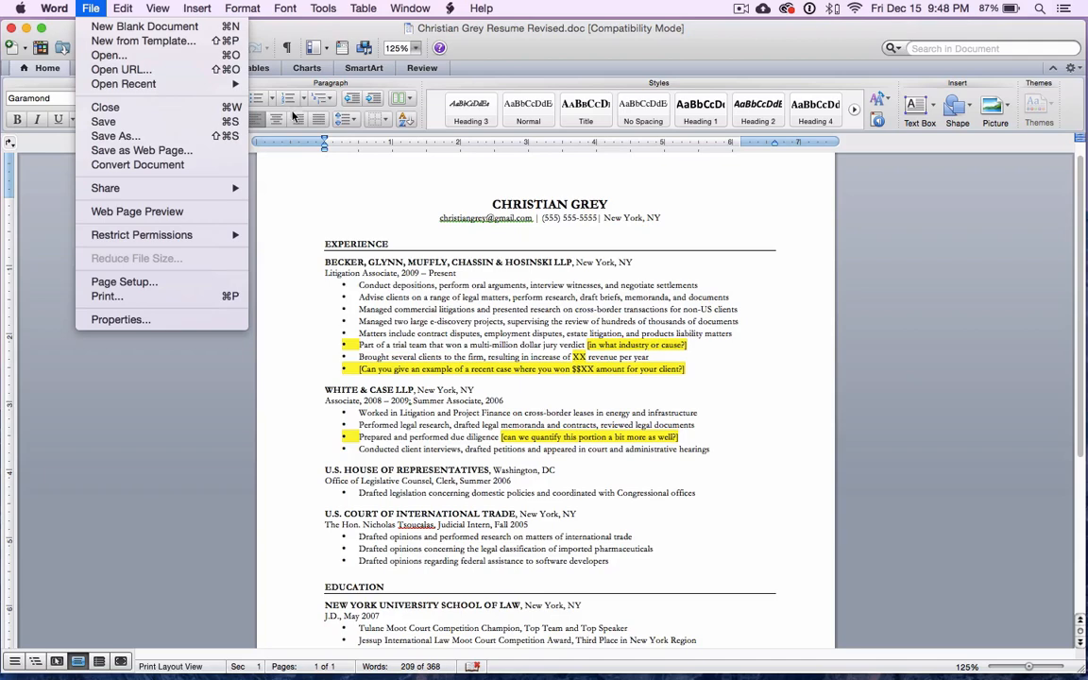
click(433, 482)
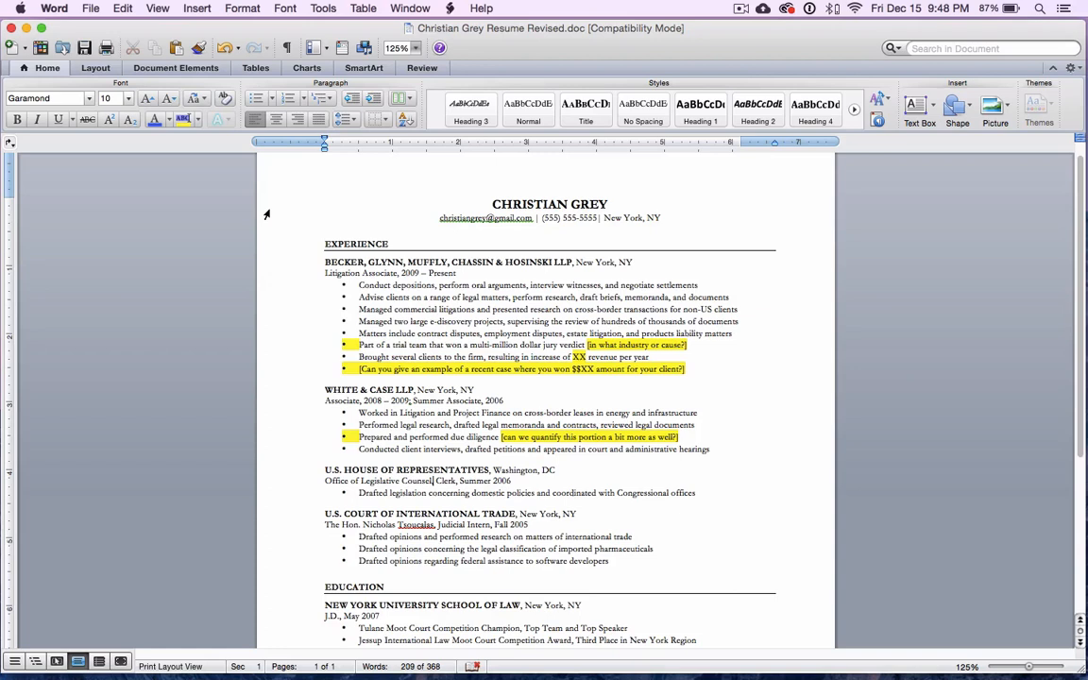